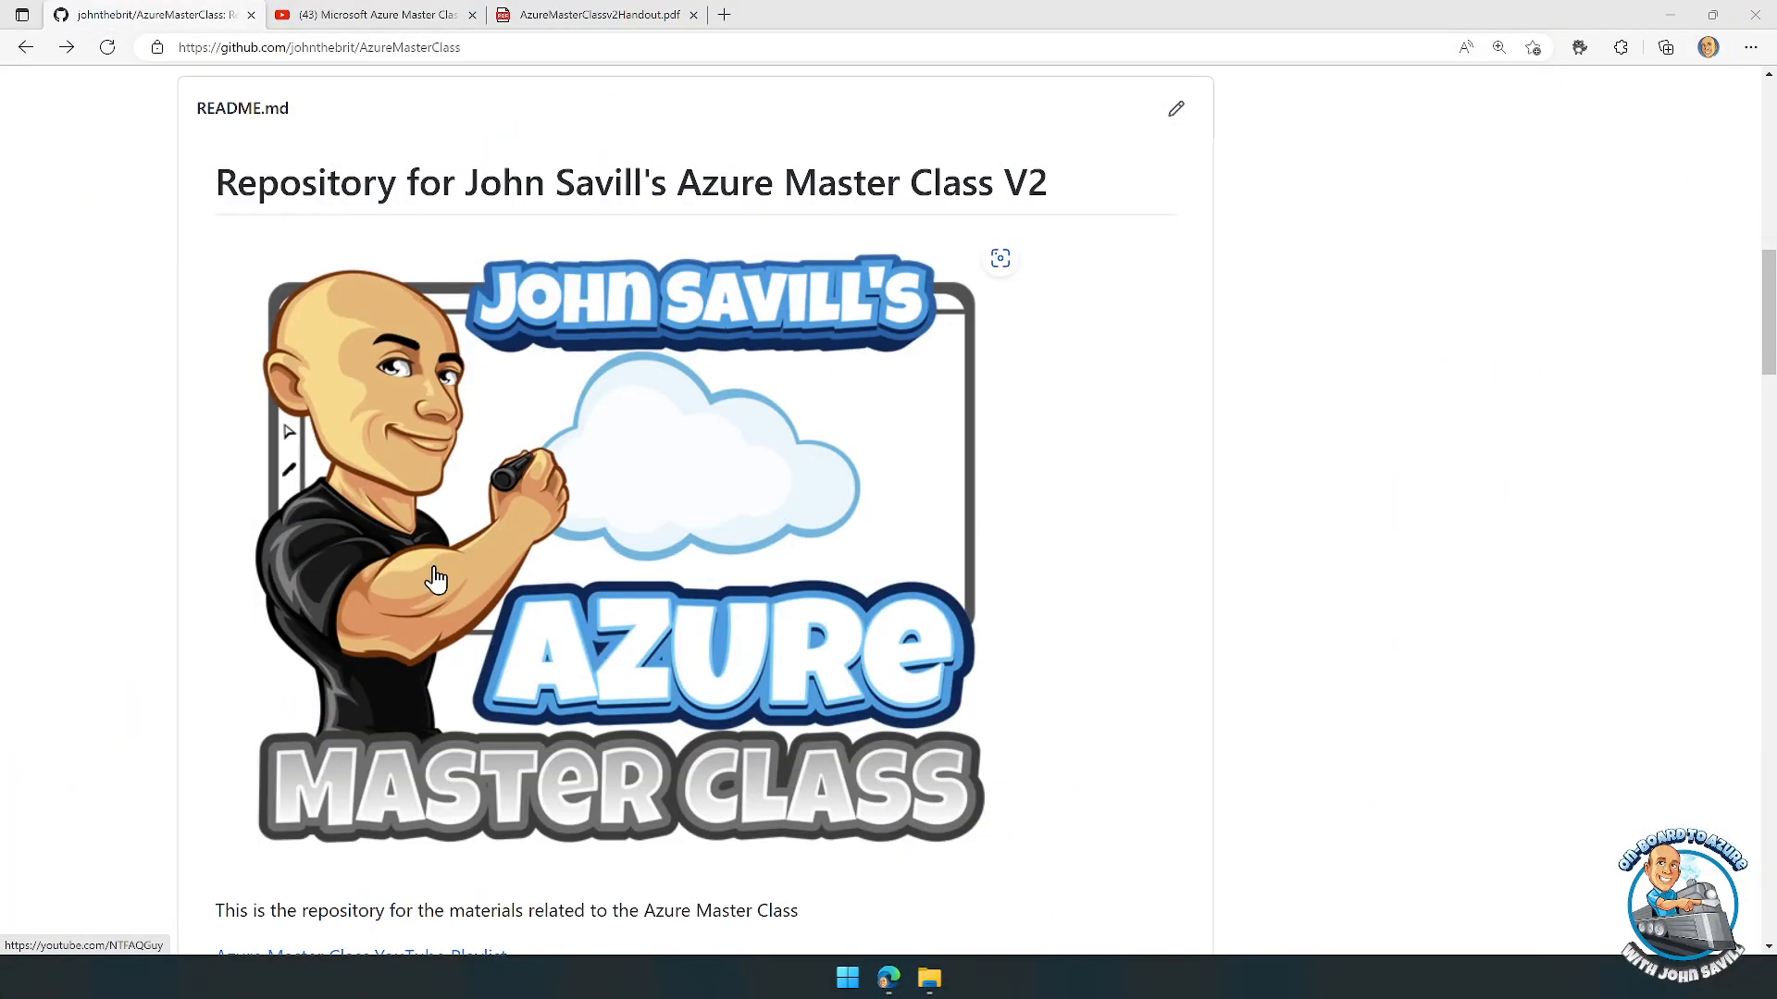
Step: Browse down the Azure Master Class YouTube playlist of module videos
scroll("down", 3)
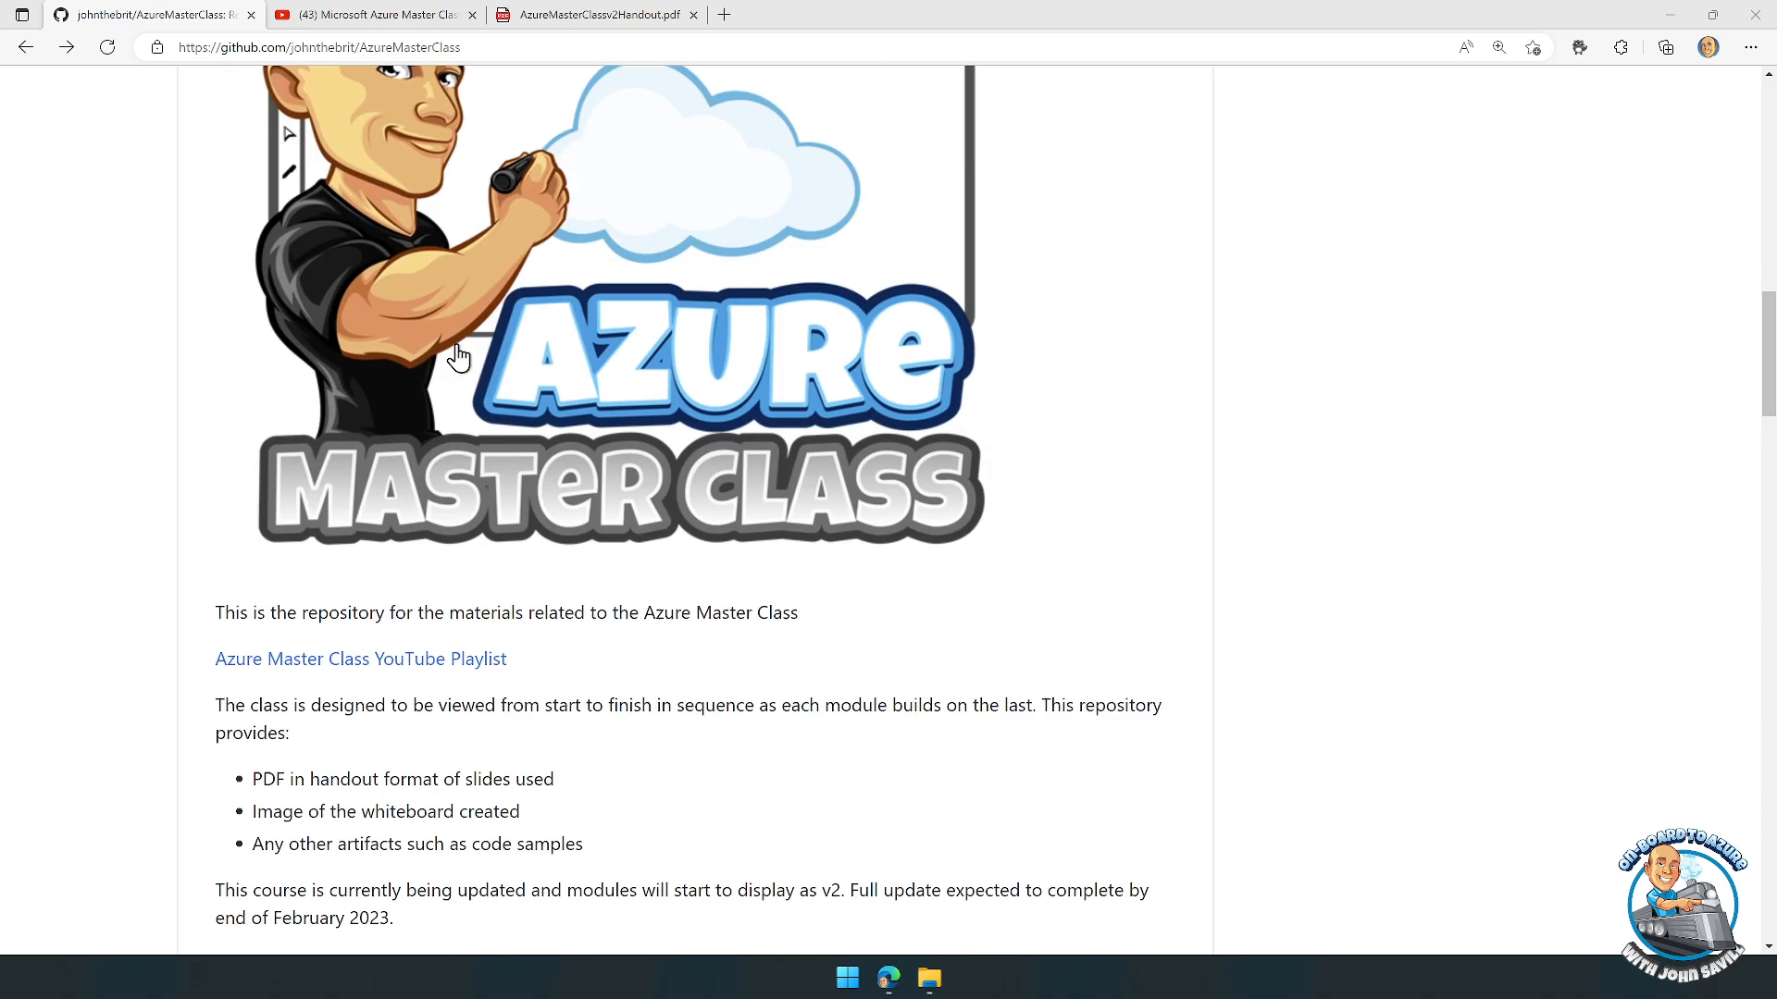
scroll("down", 3)
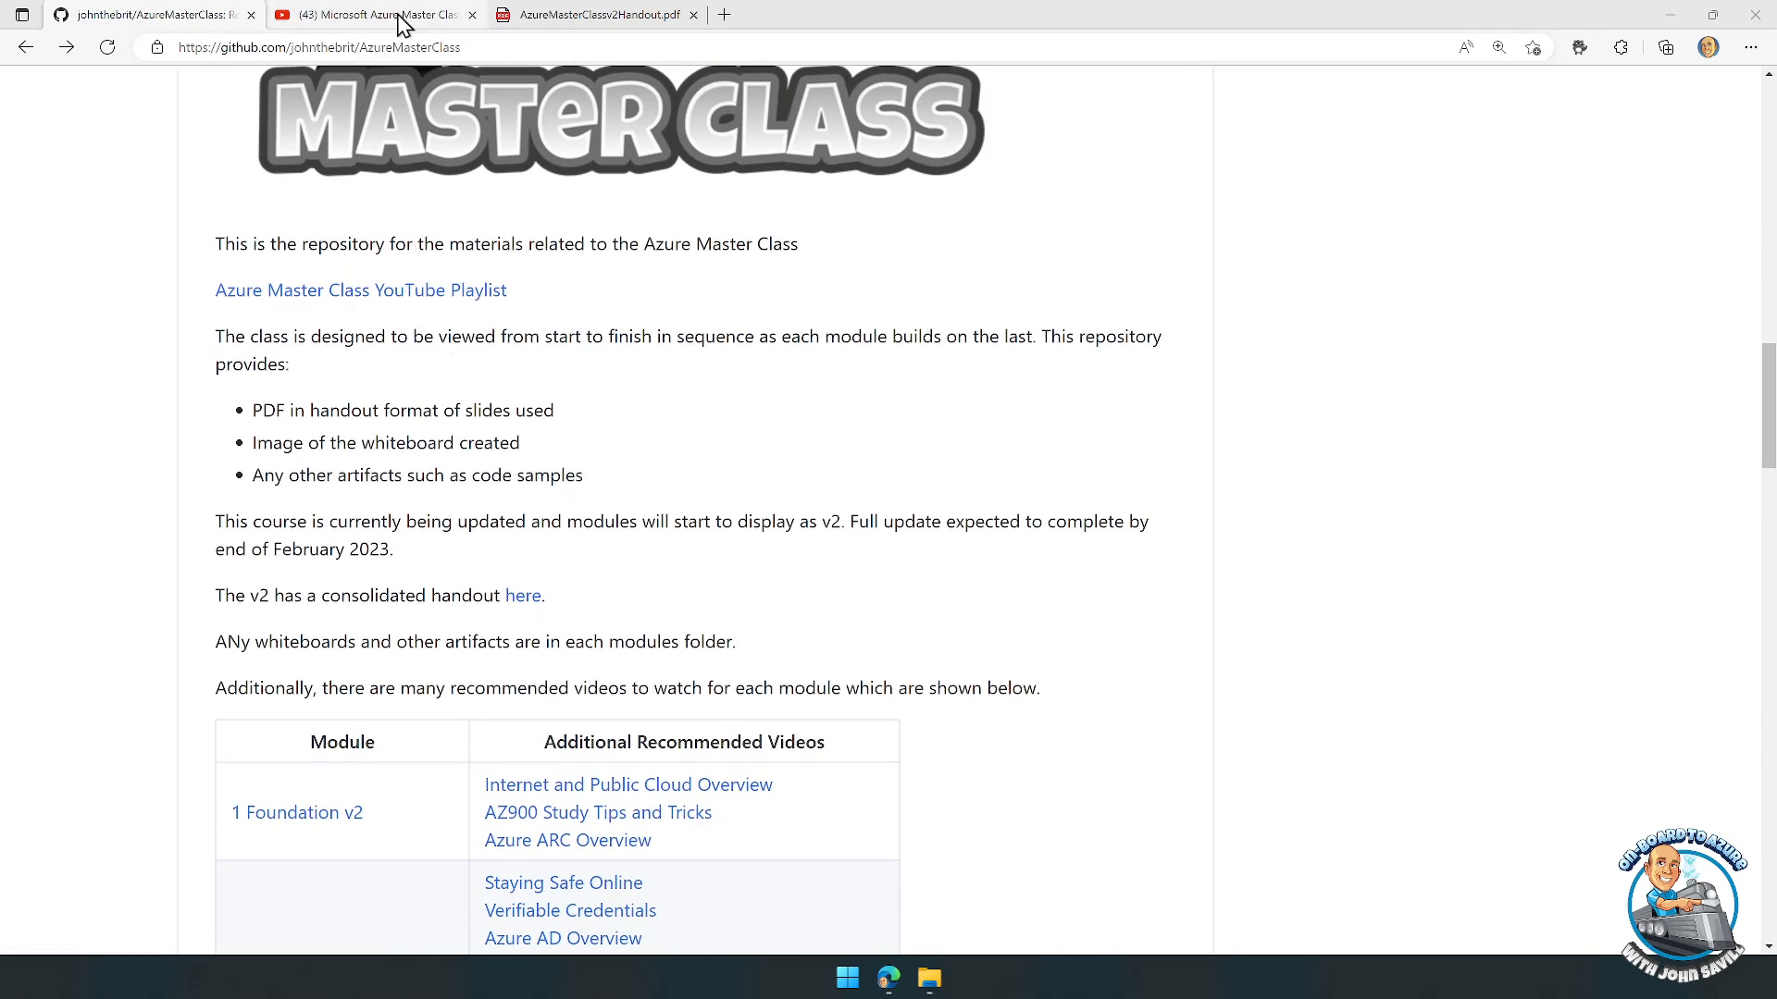
left_click(368, 13)
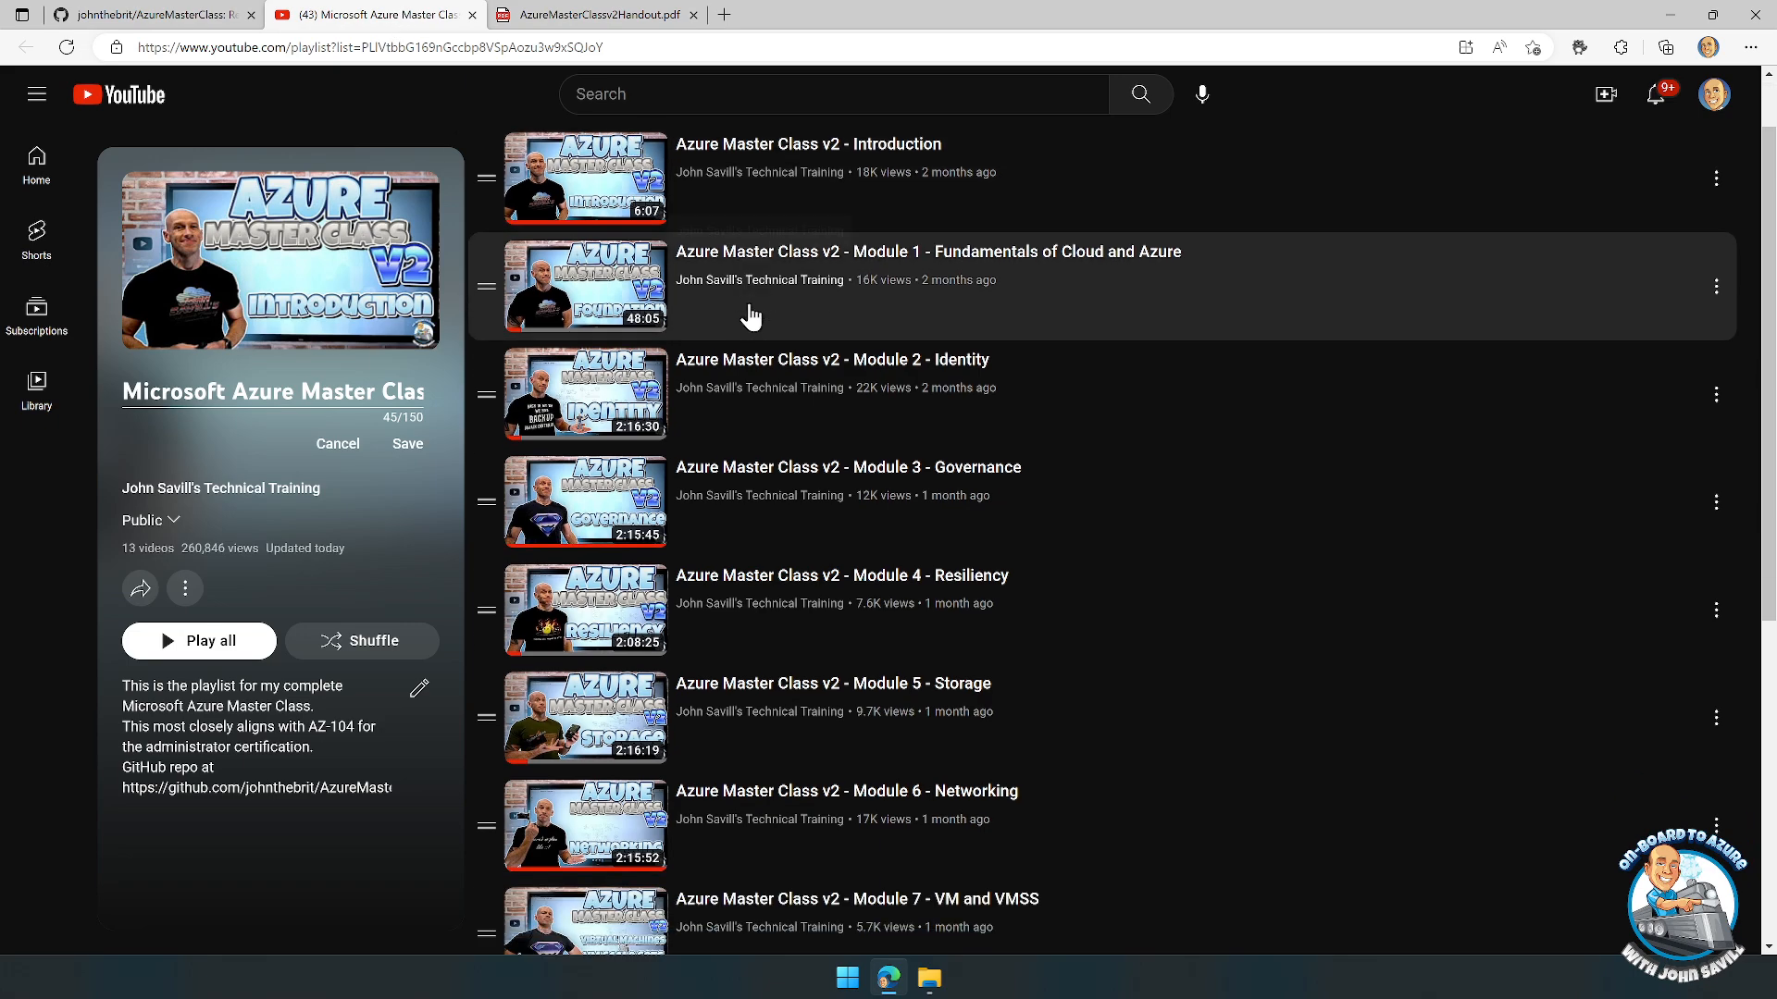
scroll("down", 3)
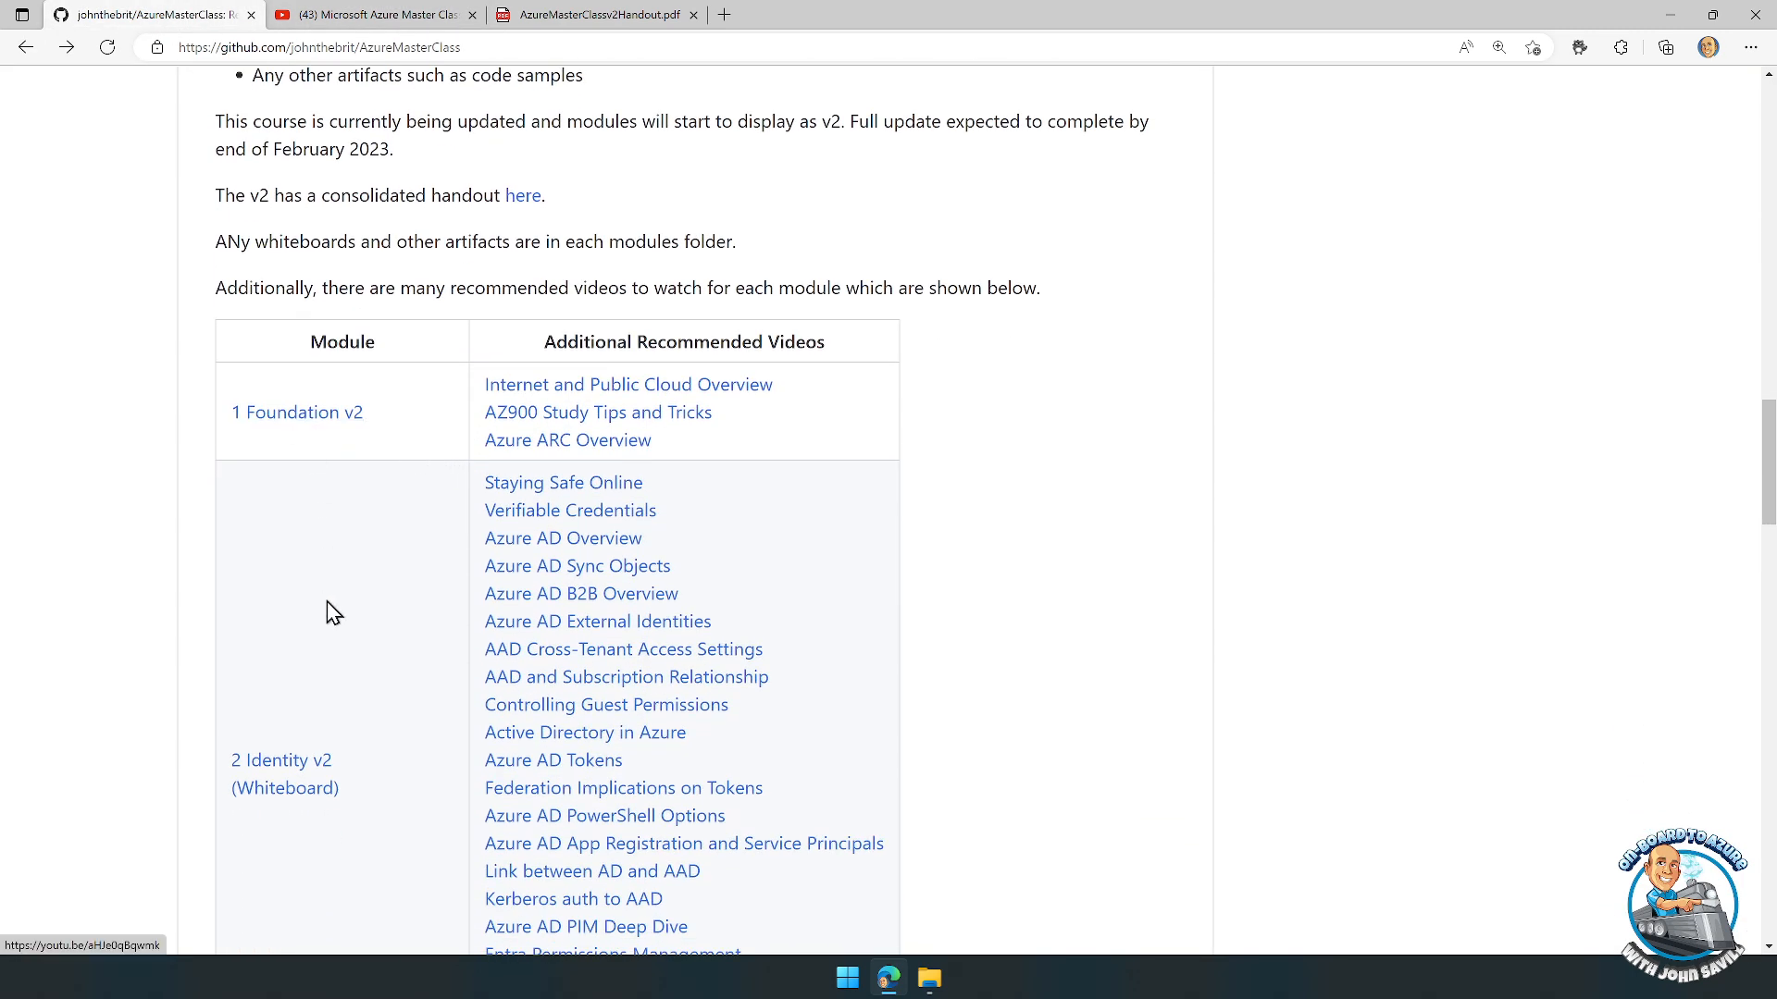
scroll("down", 3)
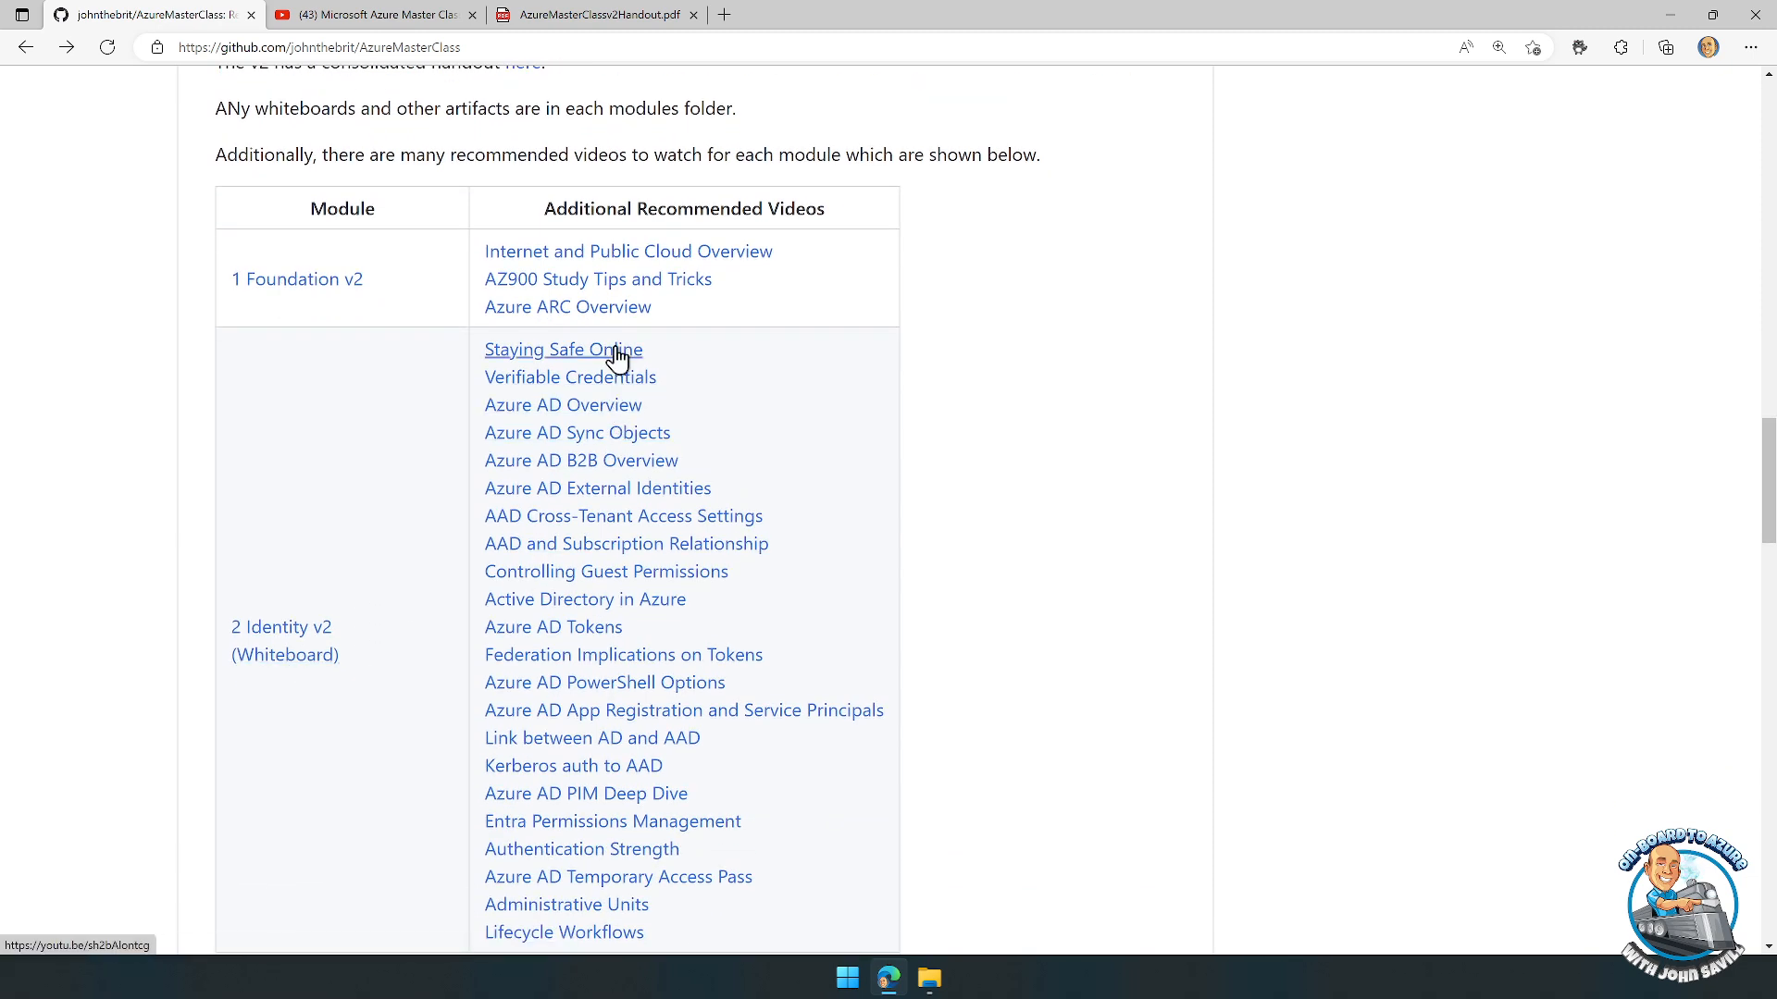
scroll("down", 3)
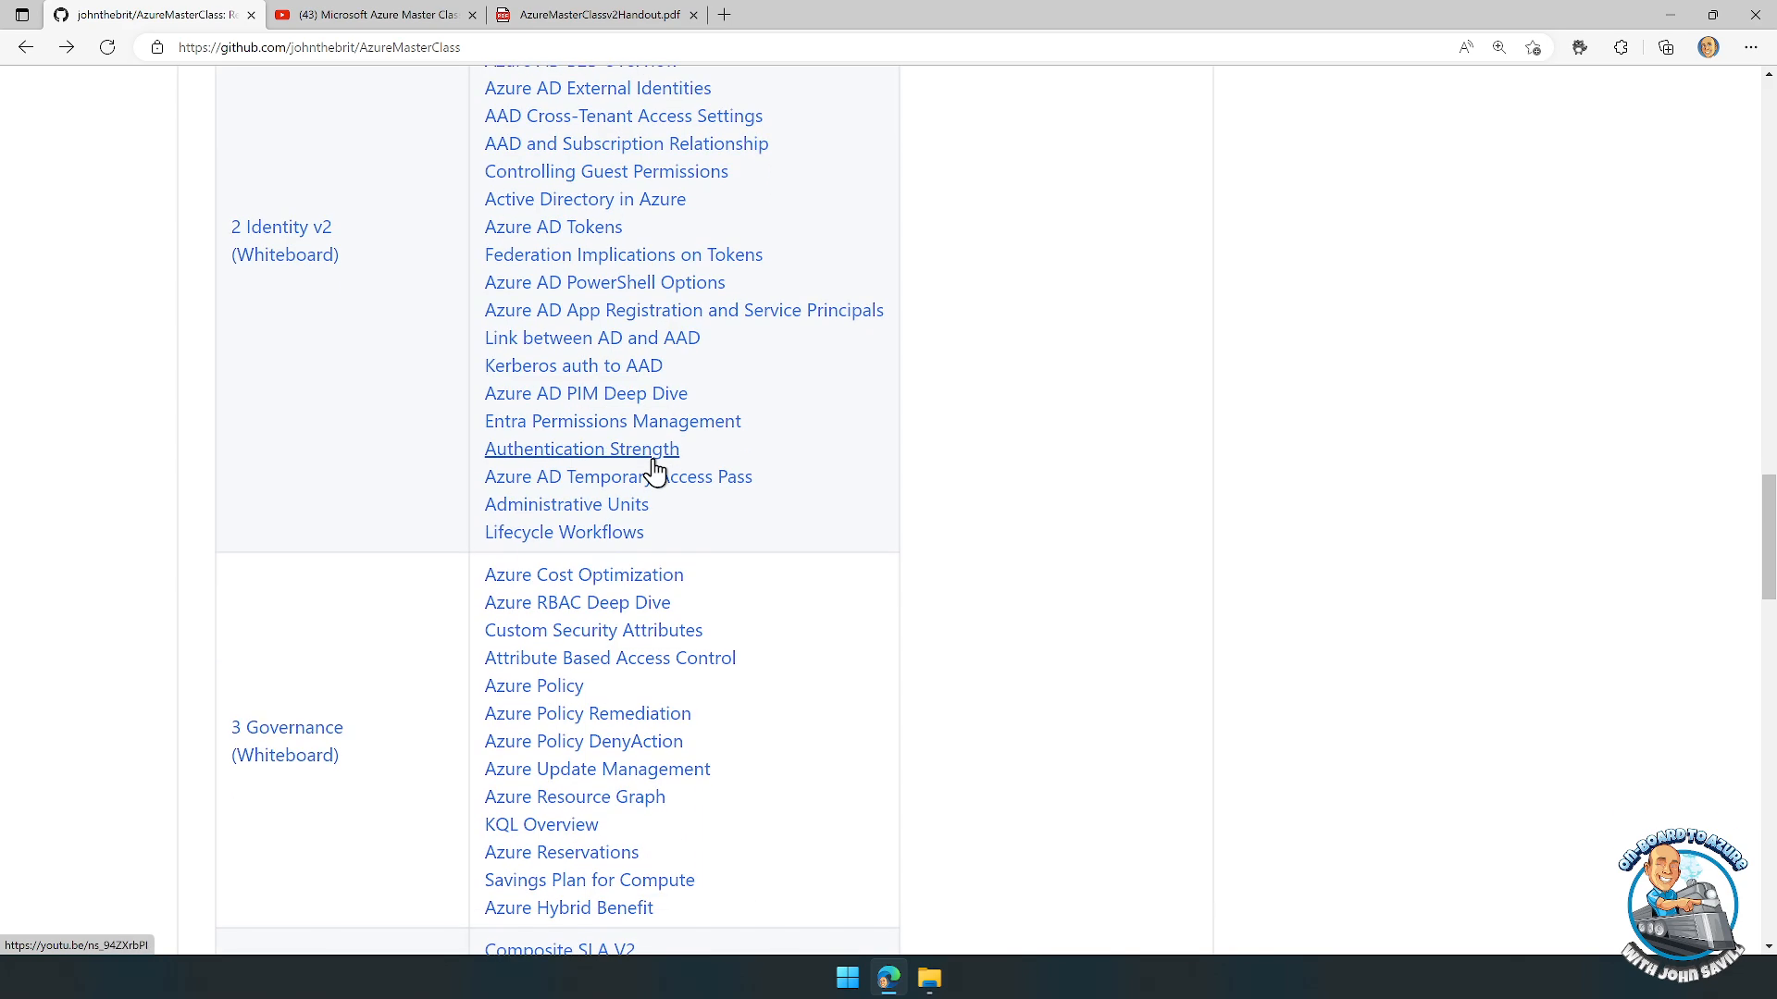
scroll("down", 3)
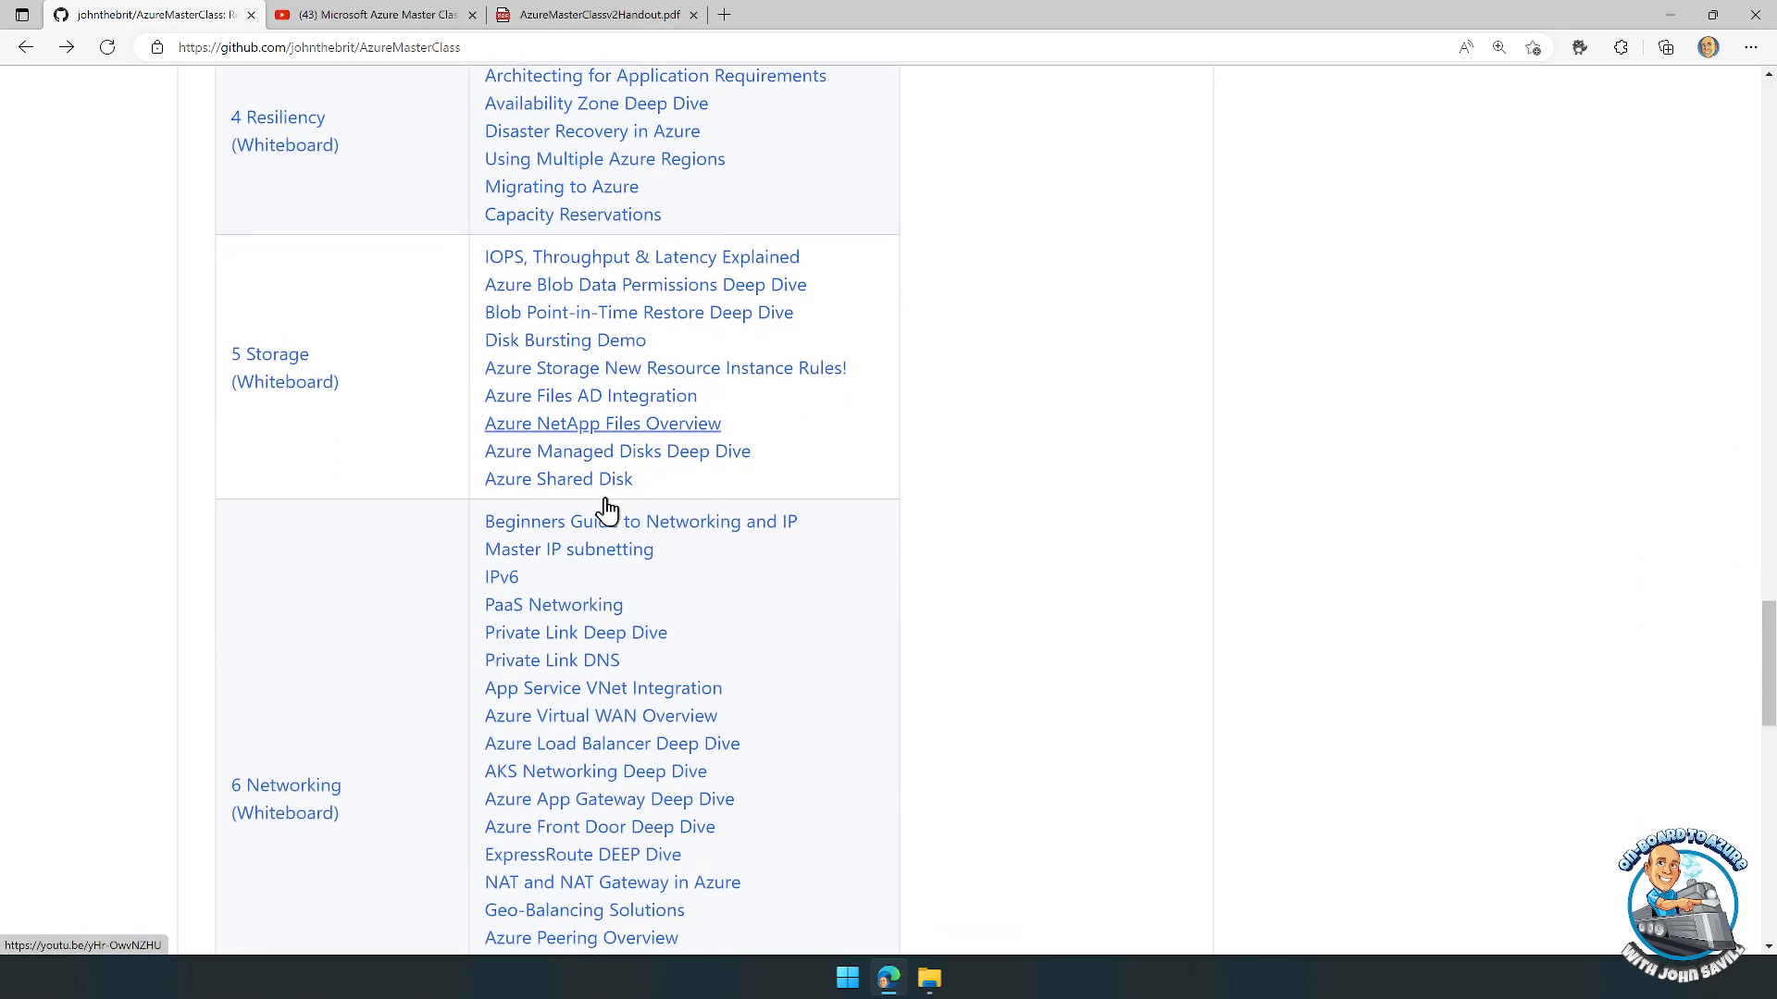
scroll("down", 3)
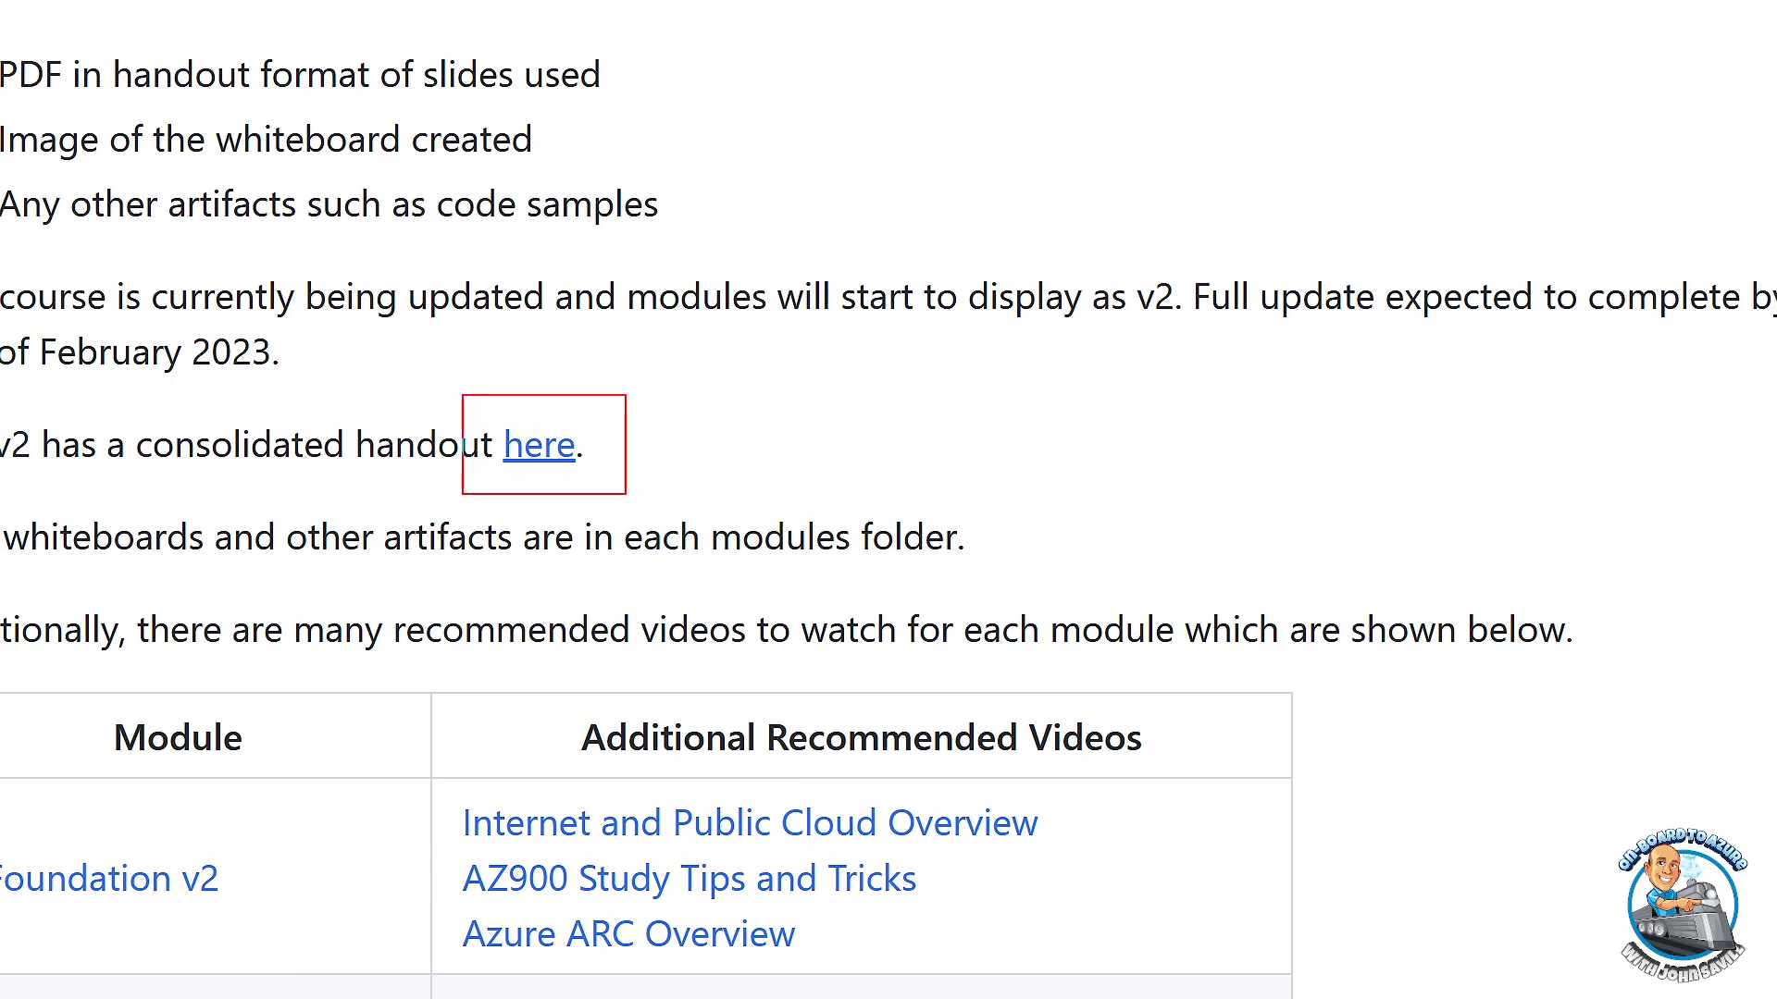
left_click(539, 444)
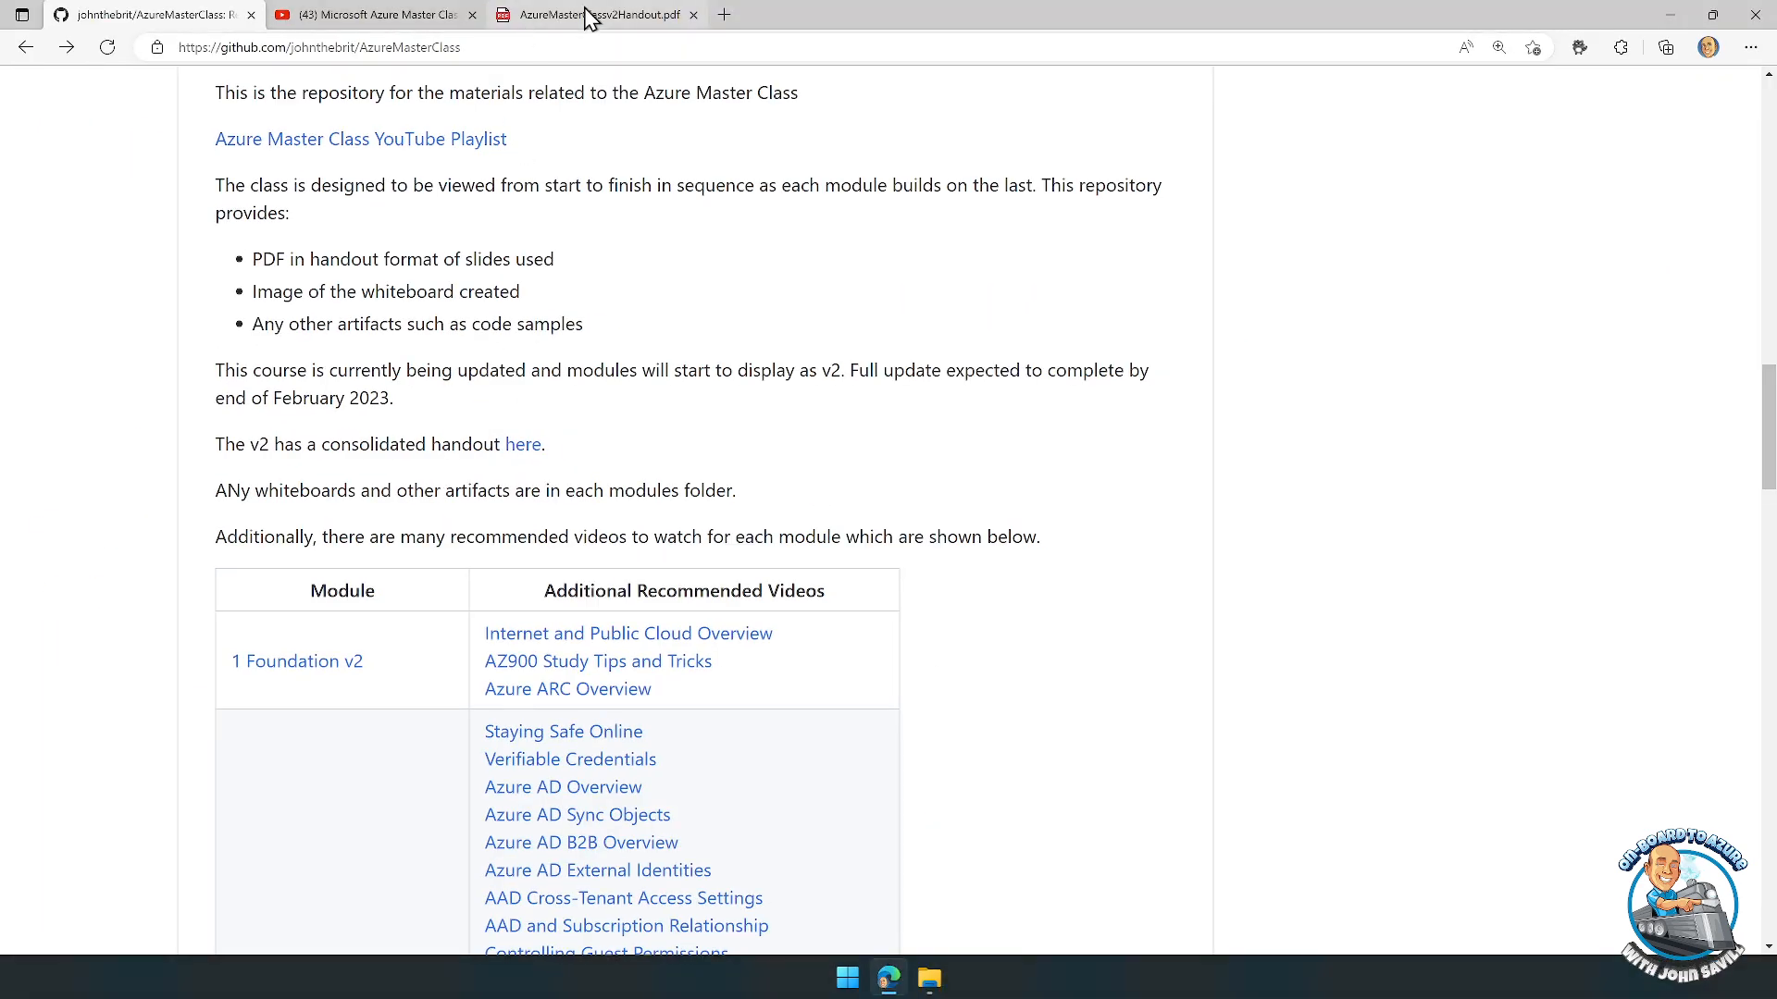
Step: Page the v2 handout PDF through its MFA, entitlement, compliance and RBAC slides (pages 15-32), then return to the GitHub repo
left_click(588, 13)
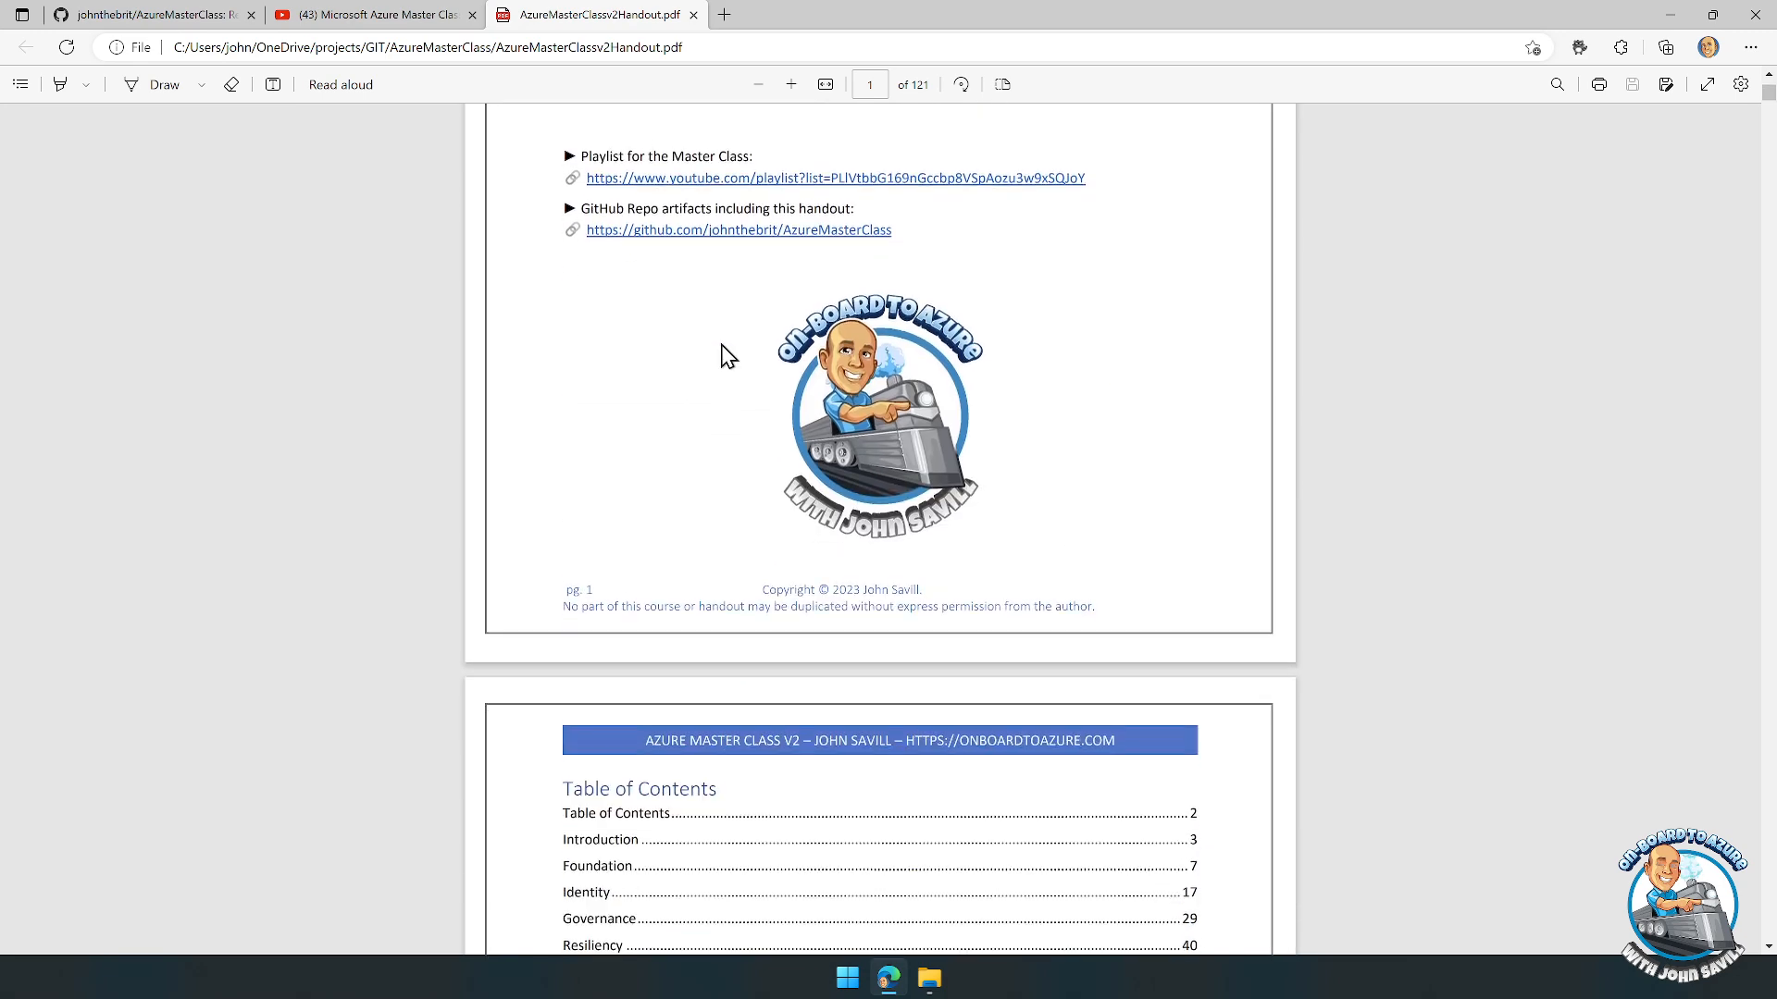
scroll("down", 3)
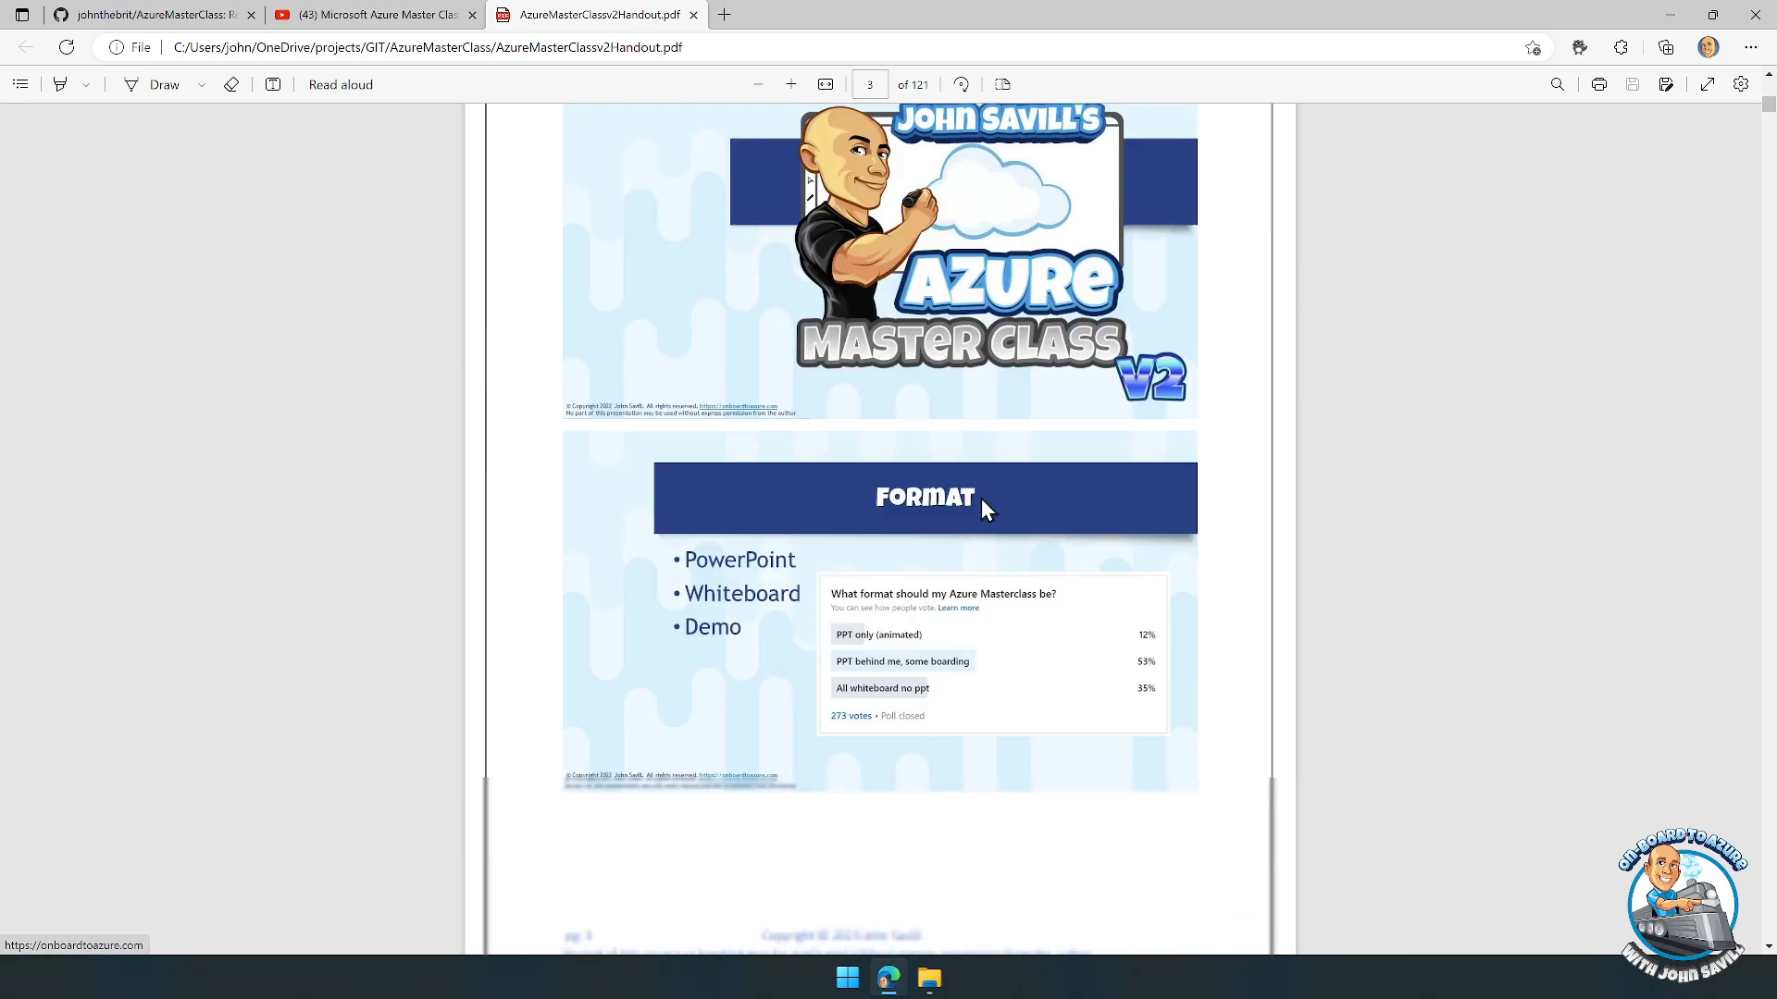
scroll("down", 3)
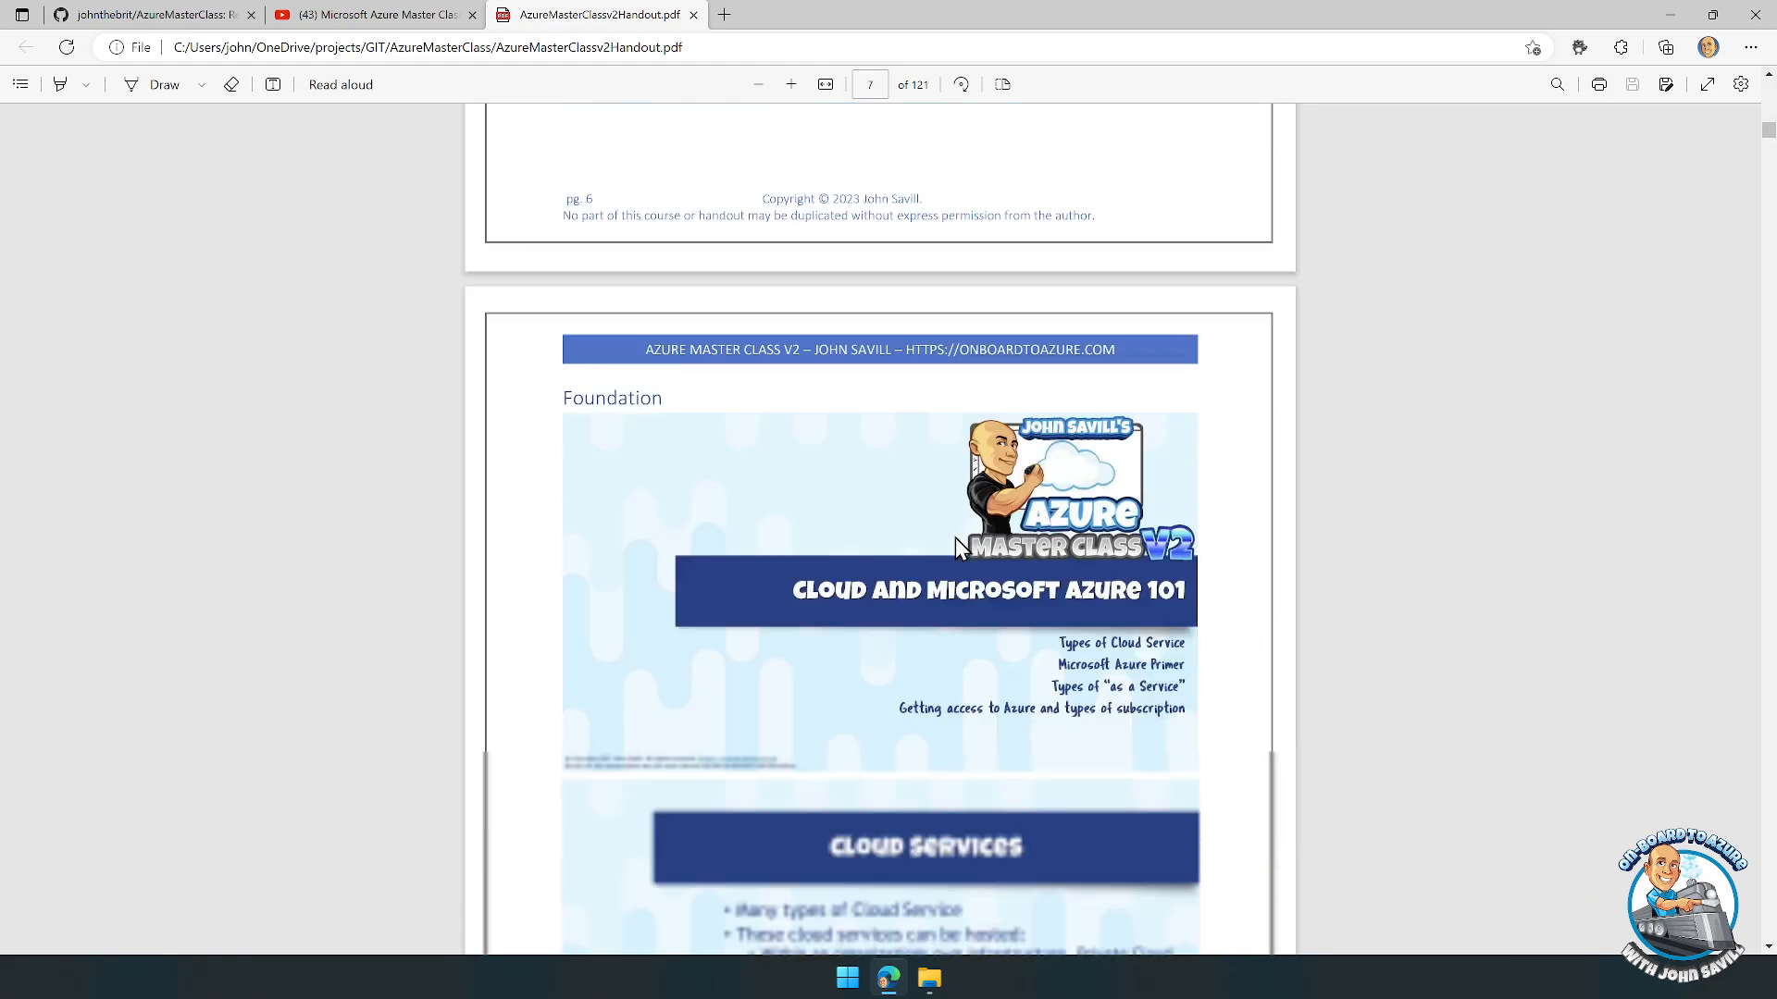
scroll("down", 3)
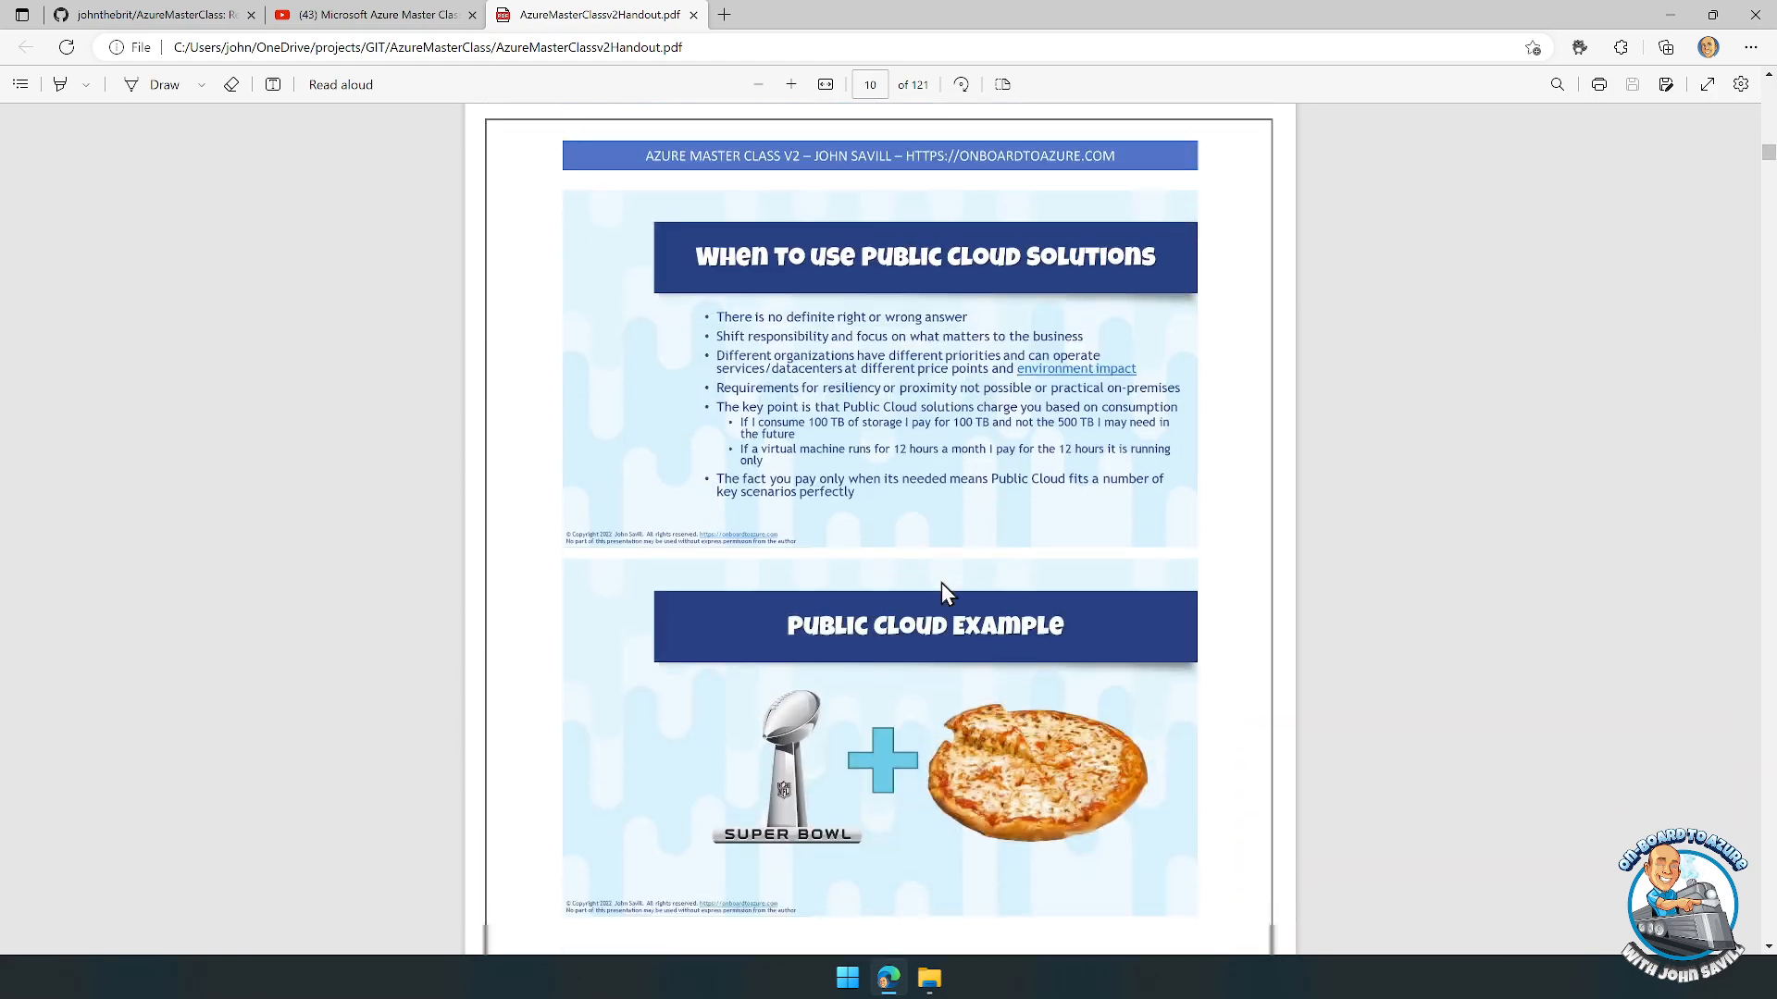
scroll("down", 3)
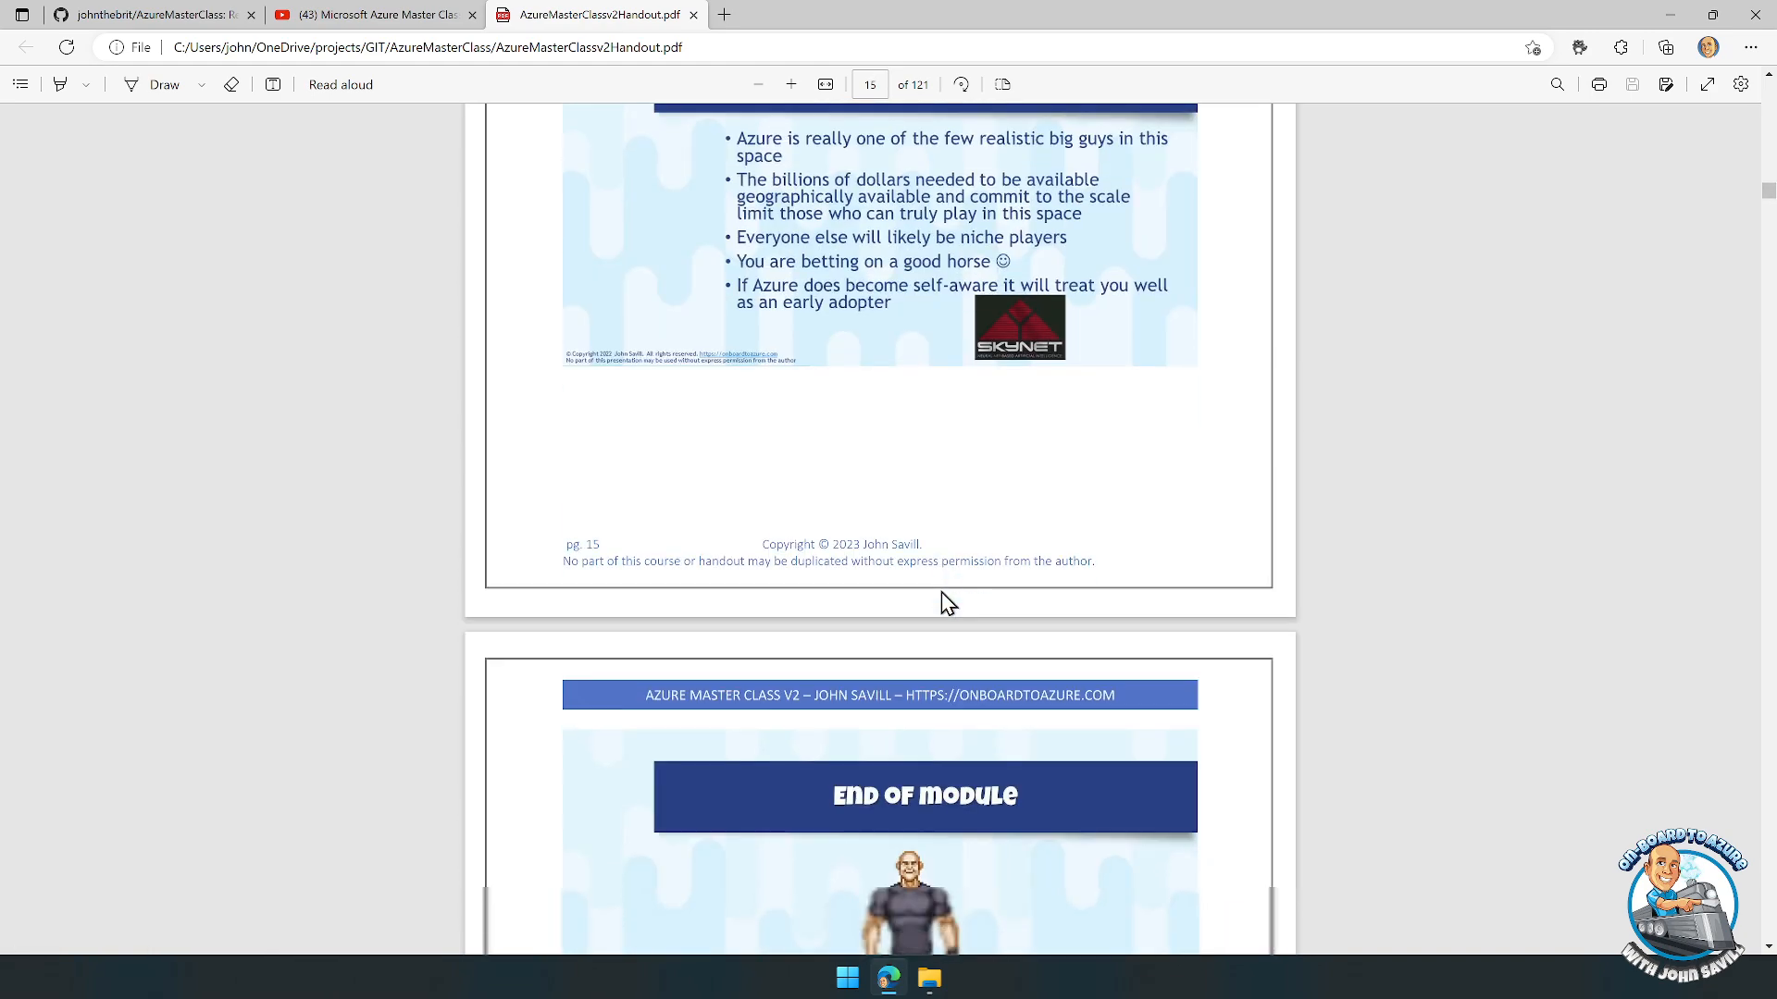
scroll("down", 3)
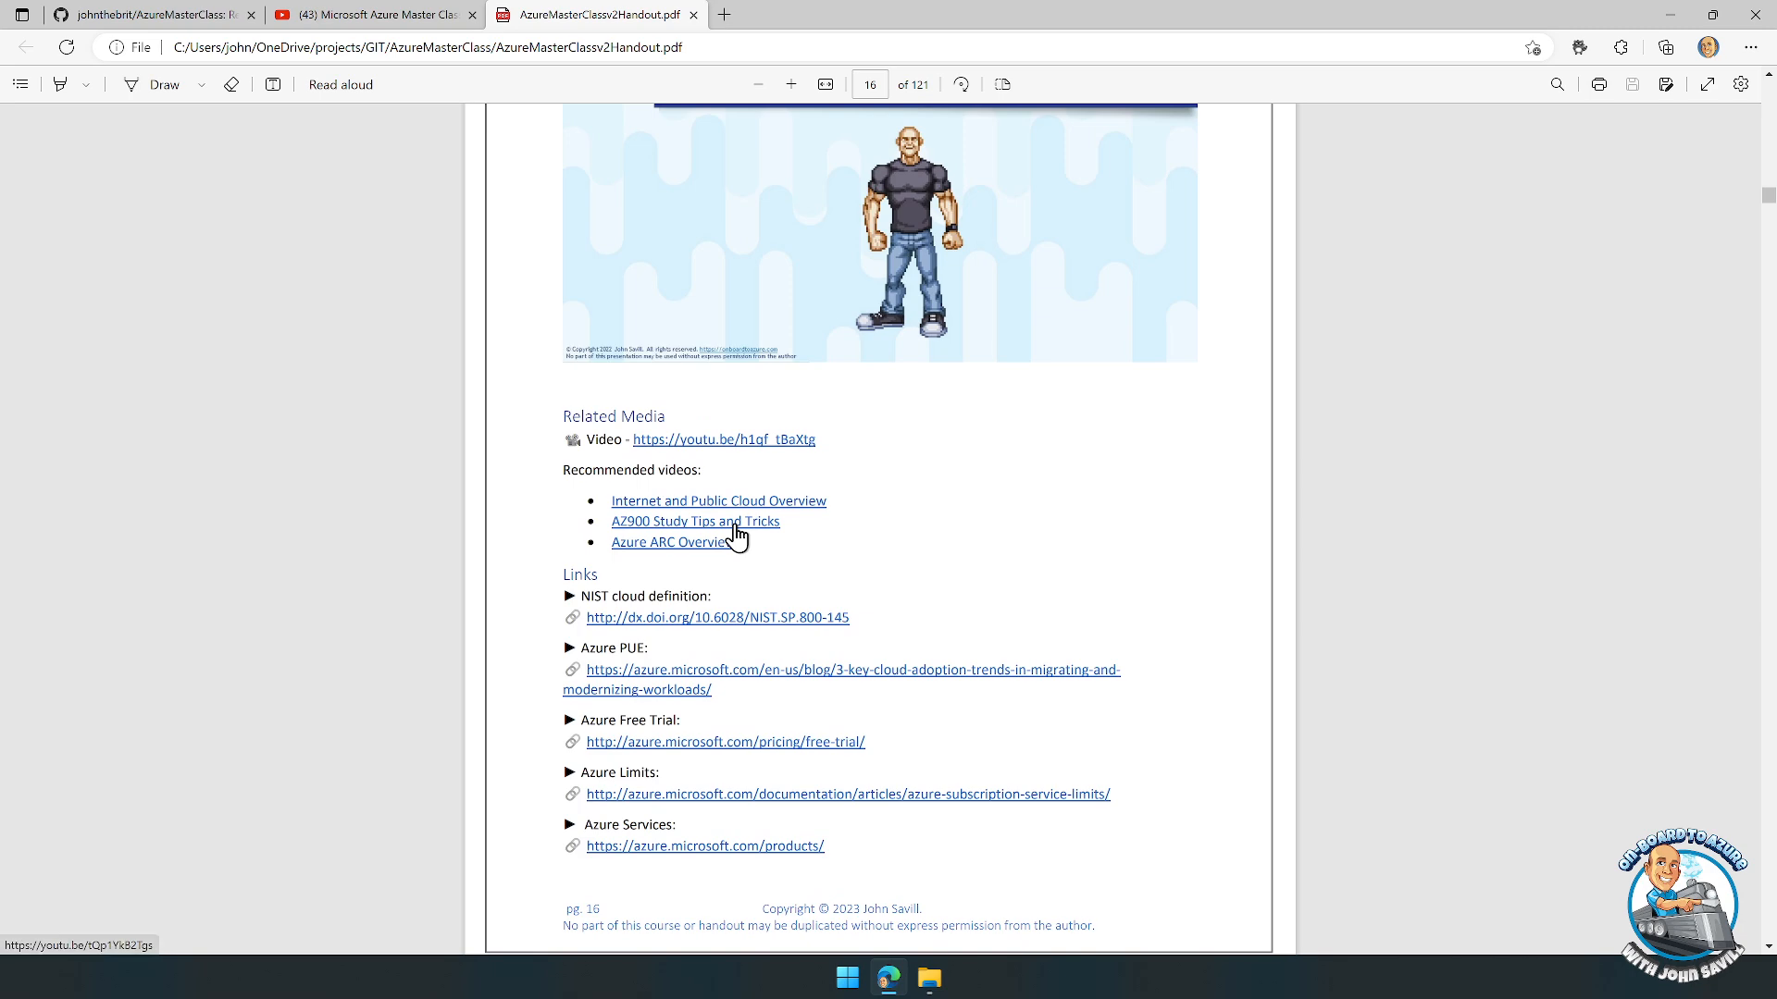
mouse_move(779, 522)
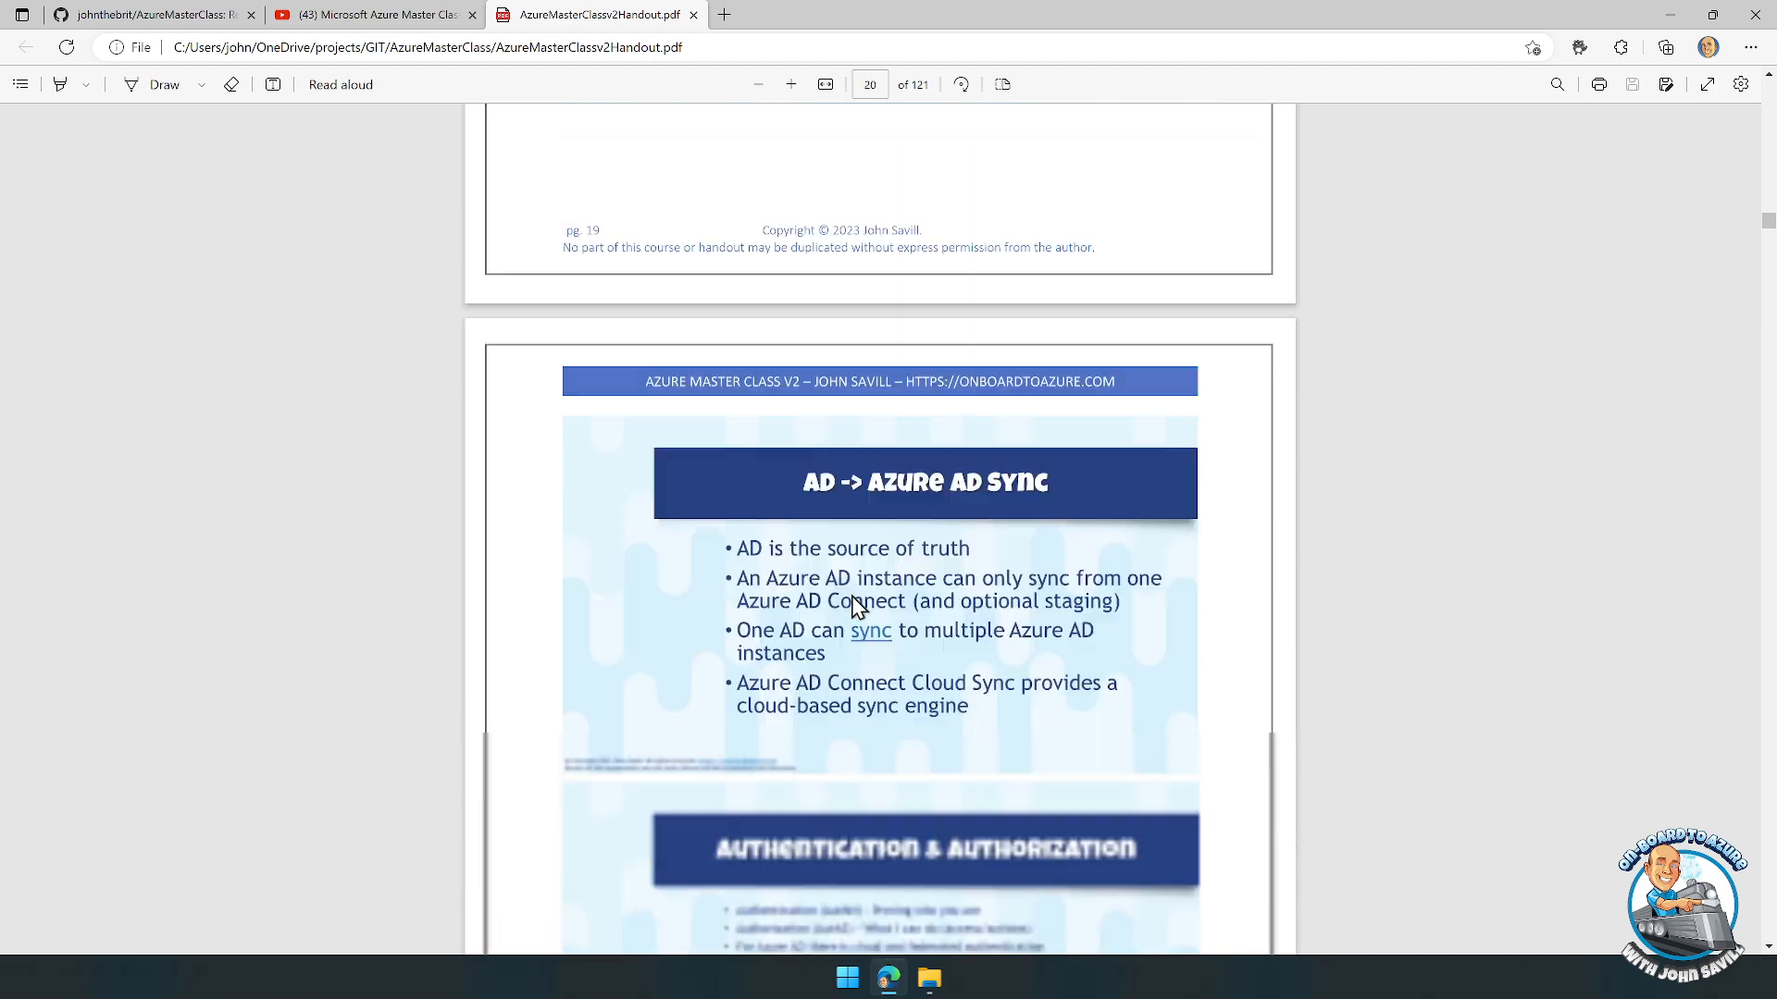
scroll("down", 3)
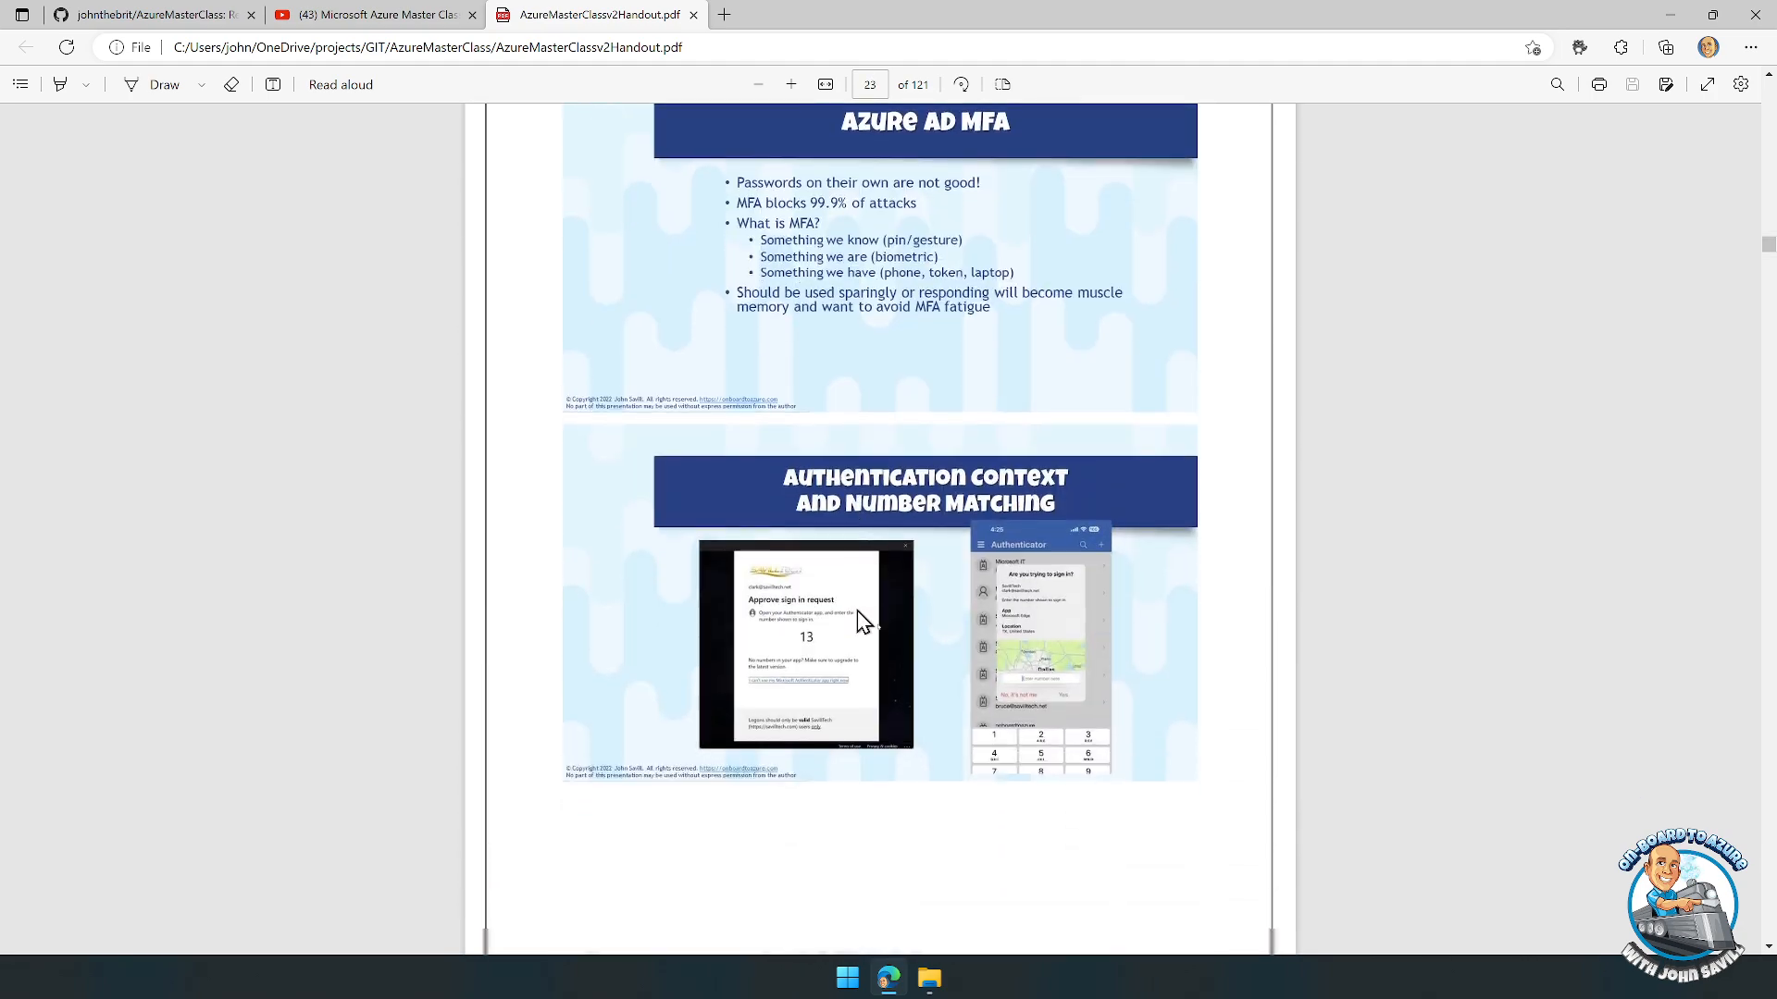
scroll("down", 3)
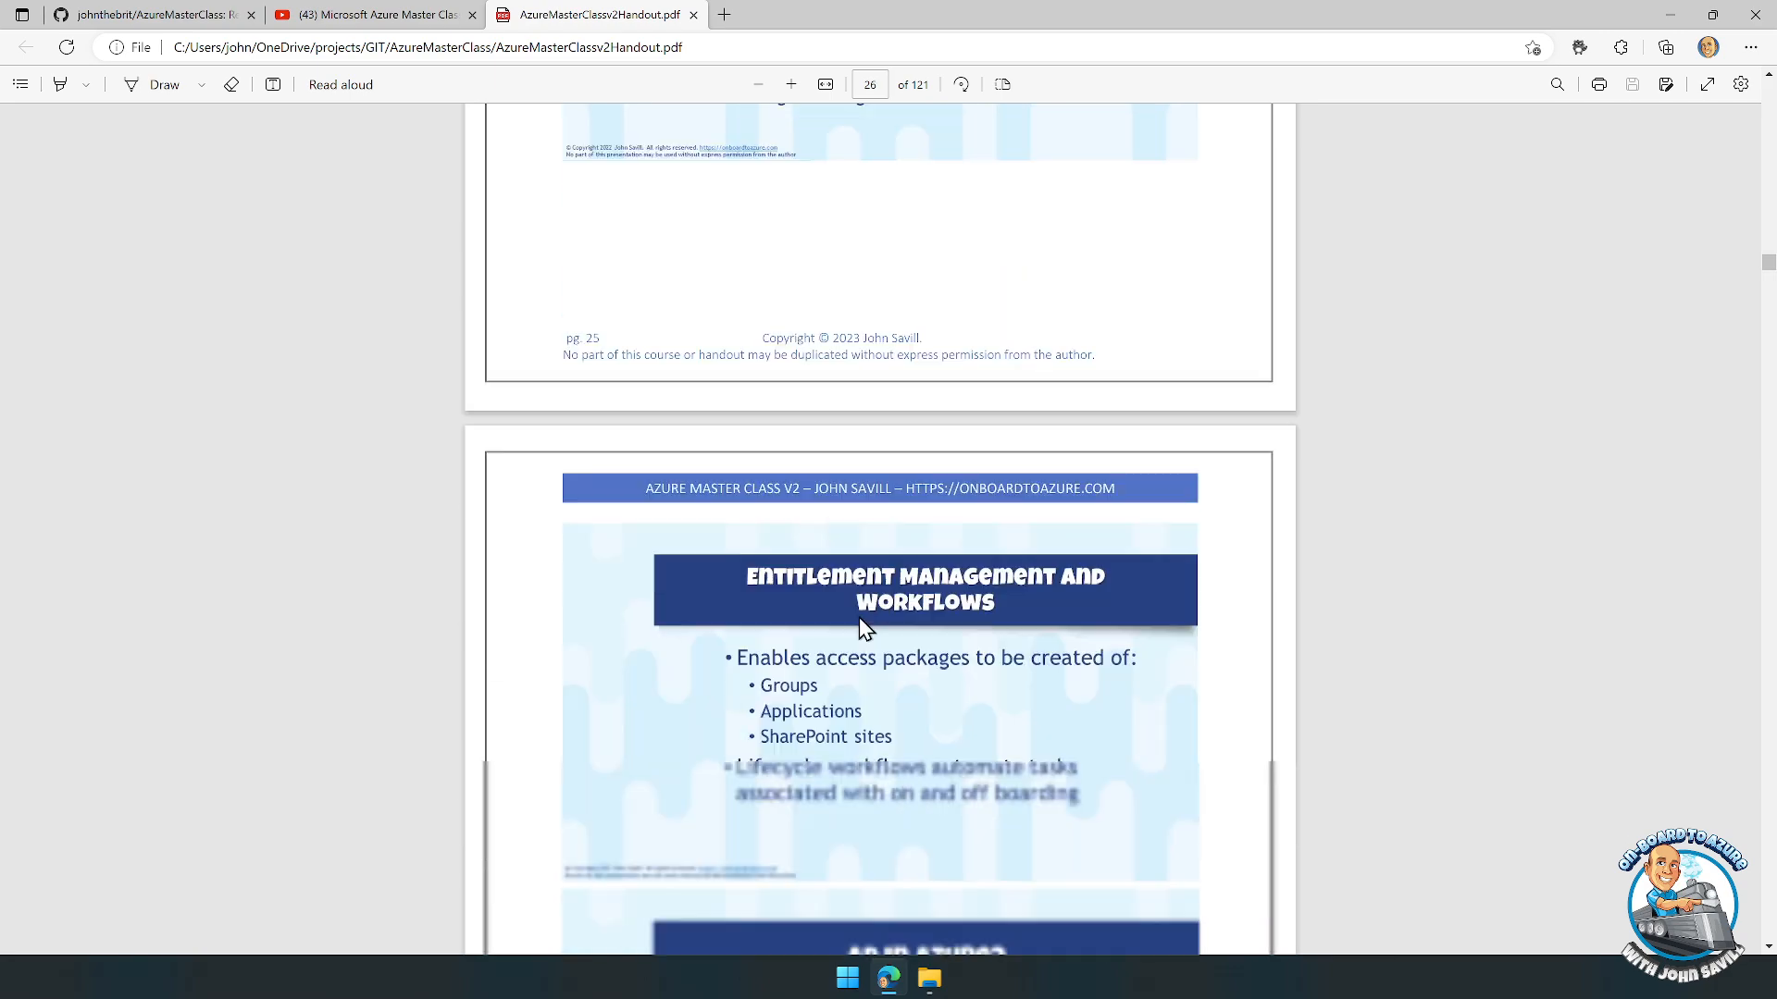
scroll("down", 3)
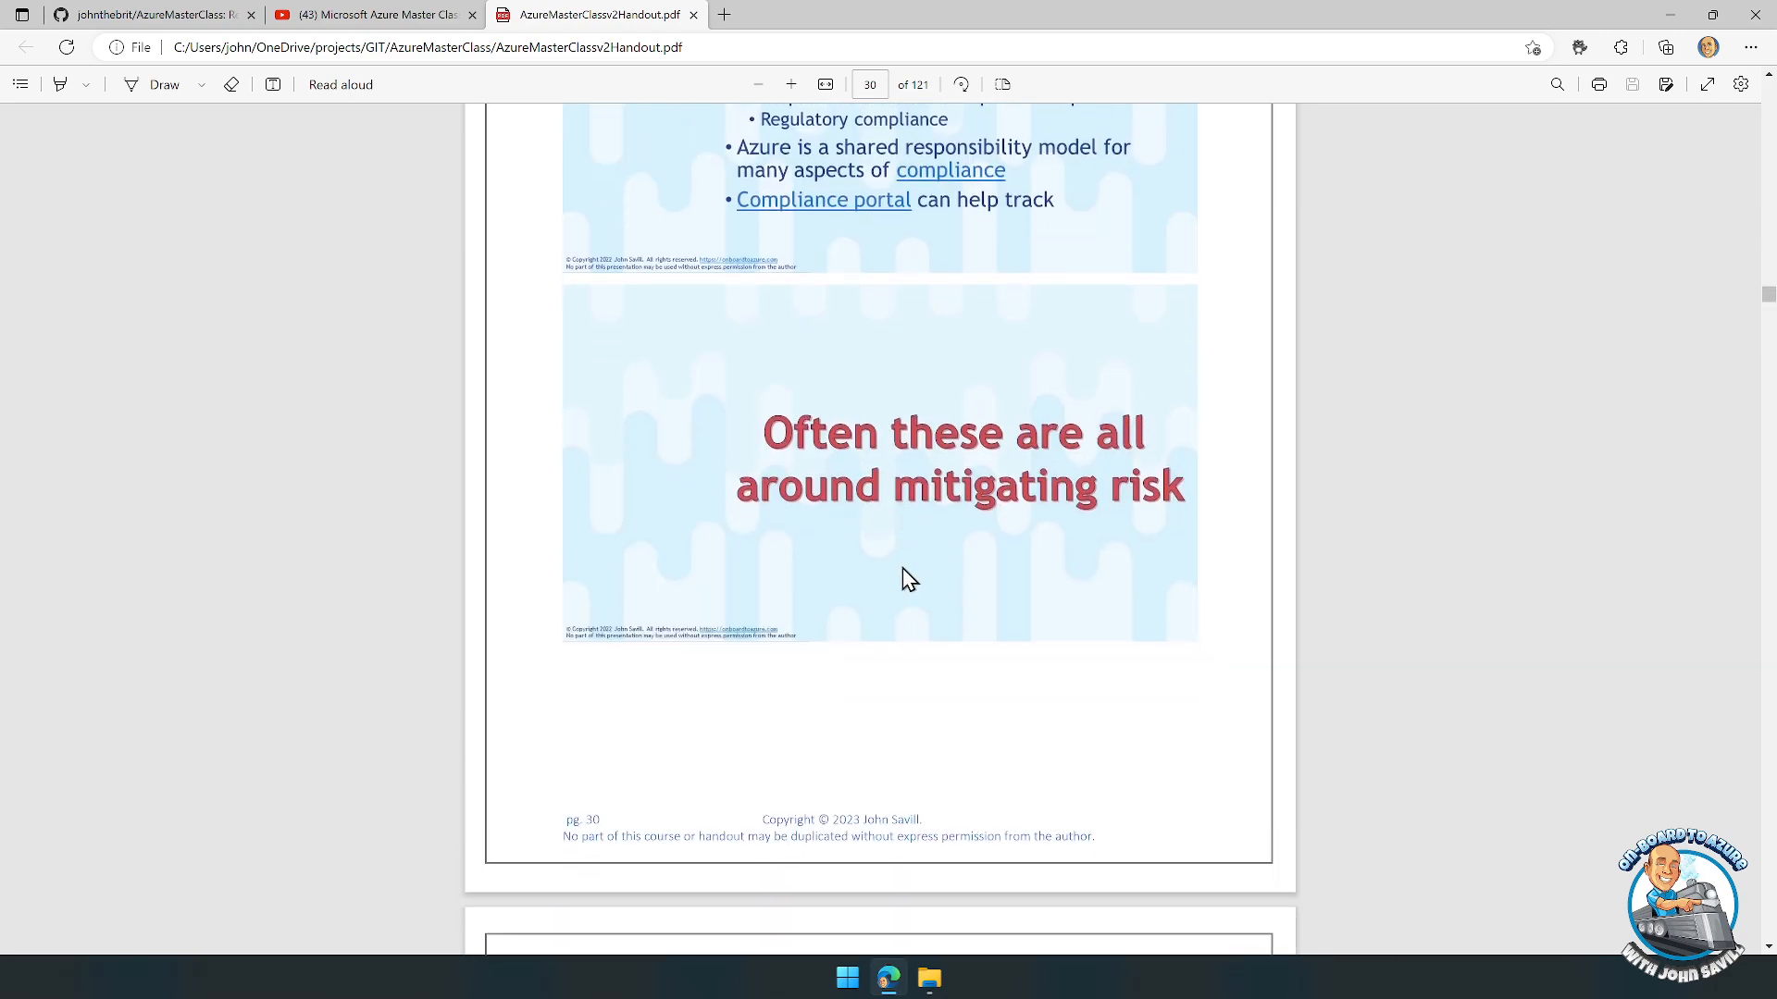
scroll("down", 3)
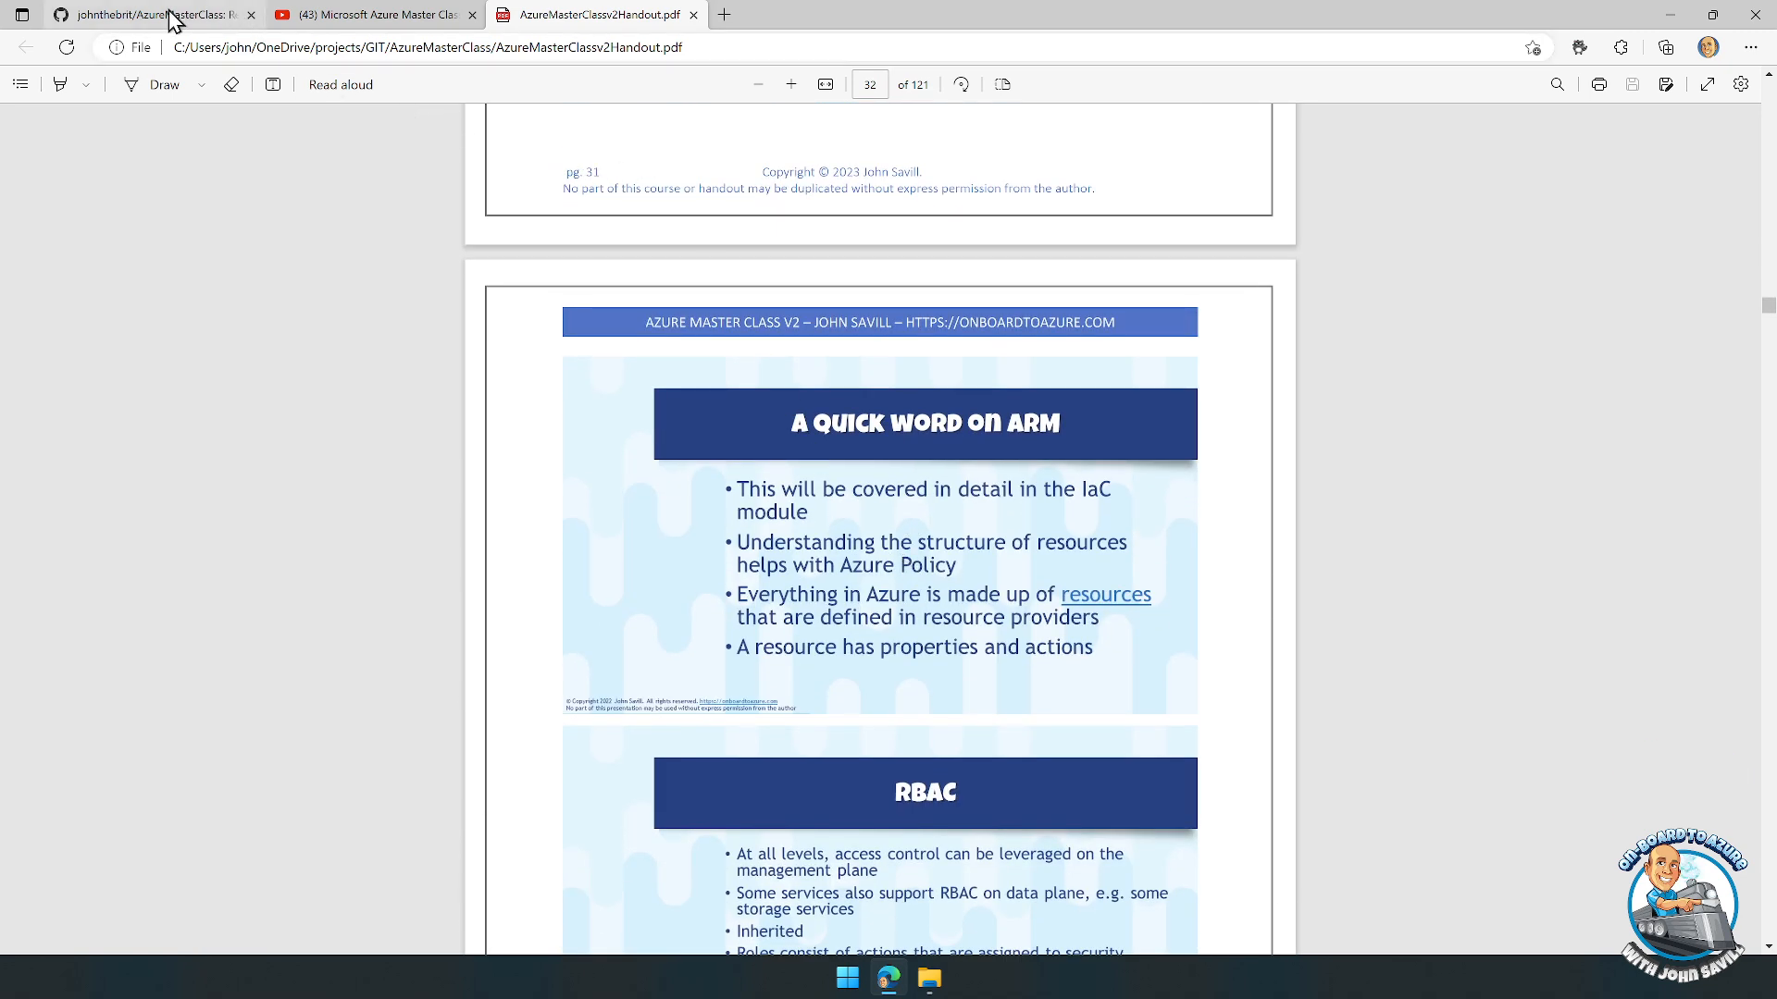
left_click(148, 13)
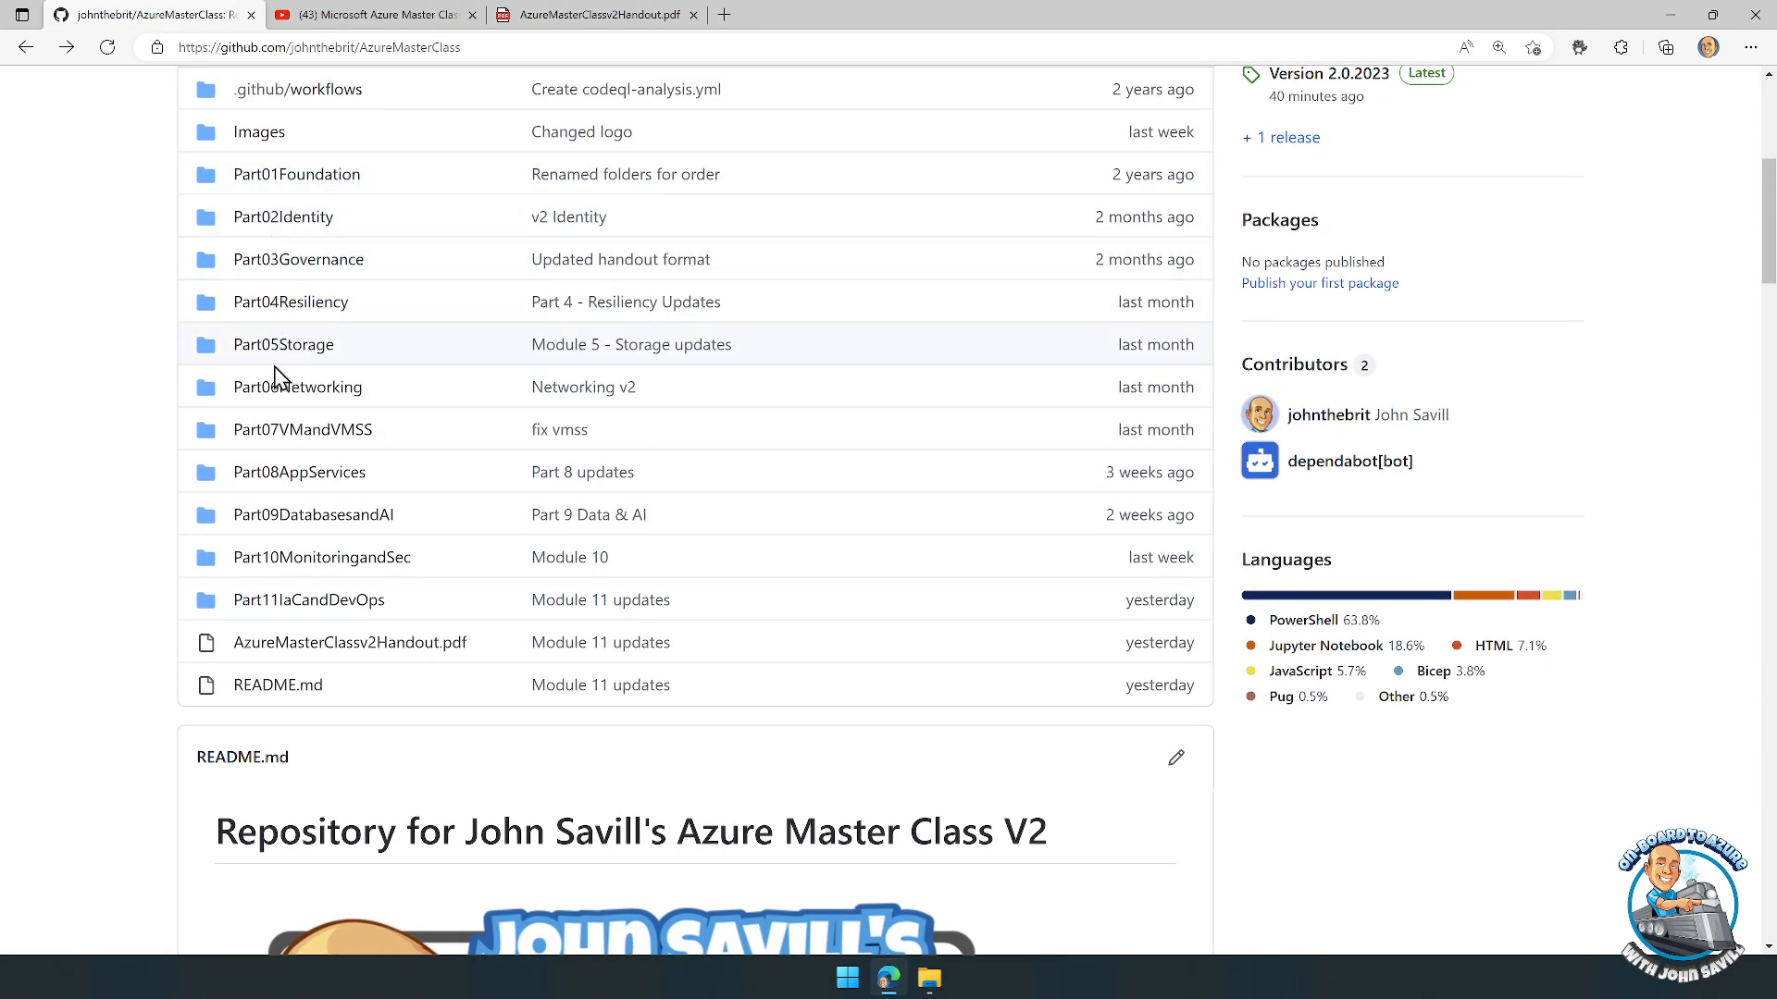
mouse_move(320, 557)
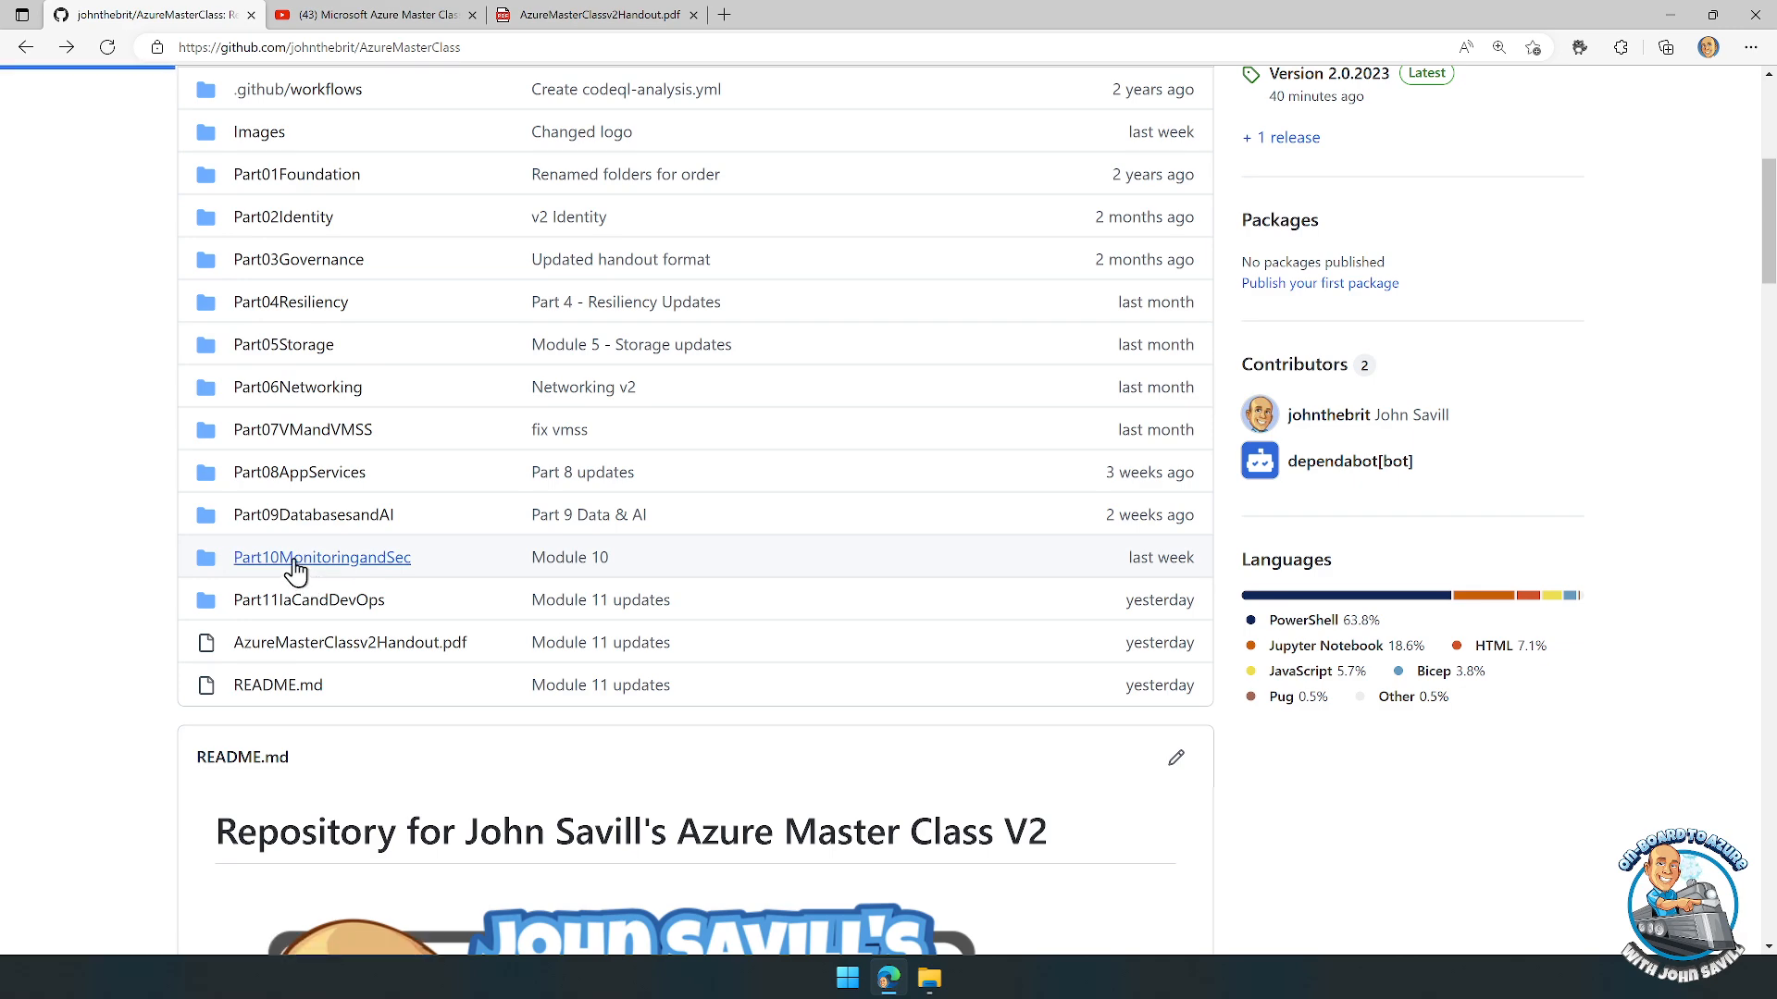
Step: View the Part11IaCandDevOps folder's files, return to the repo root and show the Code clone options
left_click(320, 557)
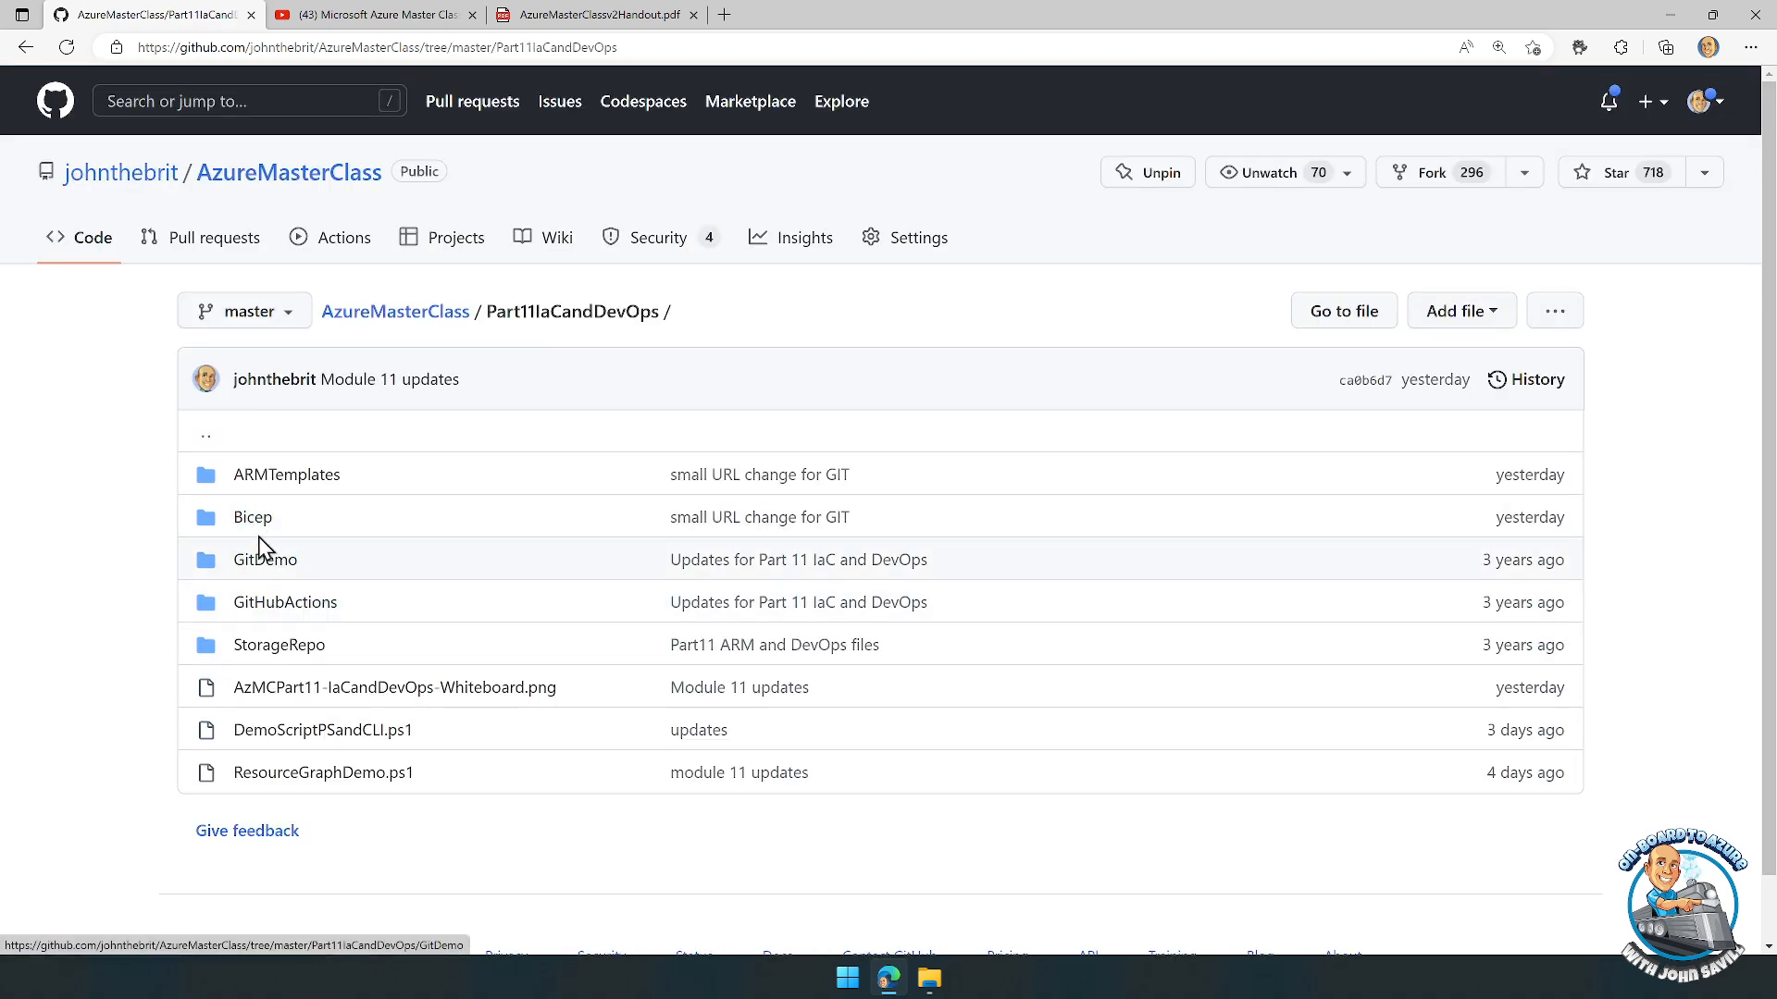
left_click(253, 516)
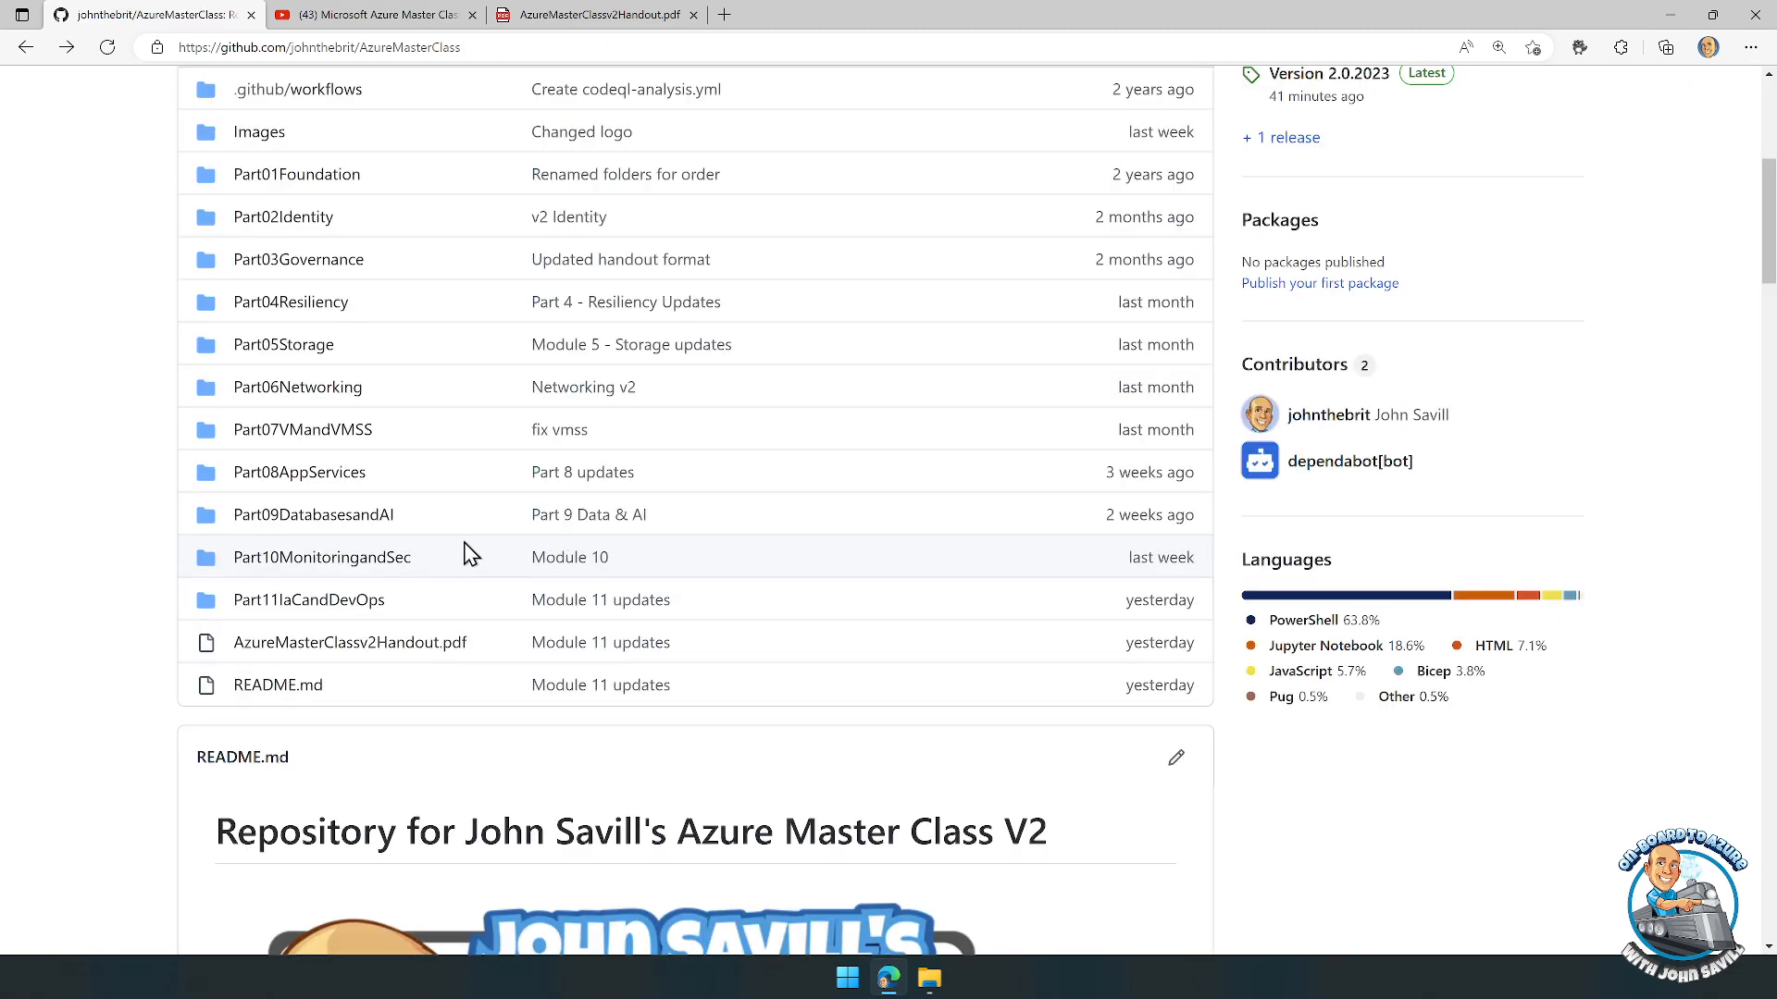
left_click(1153, 501)
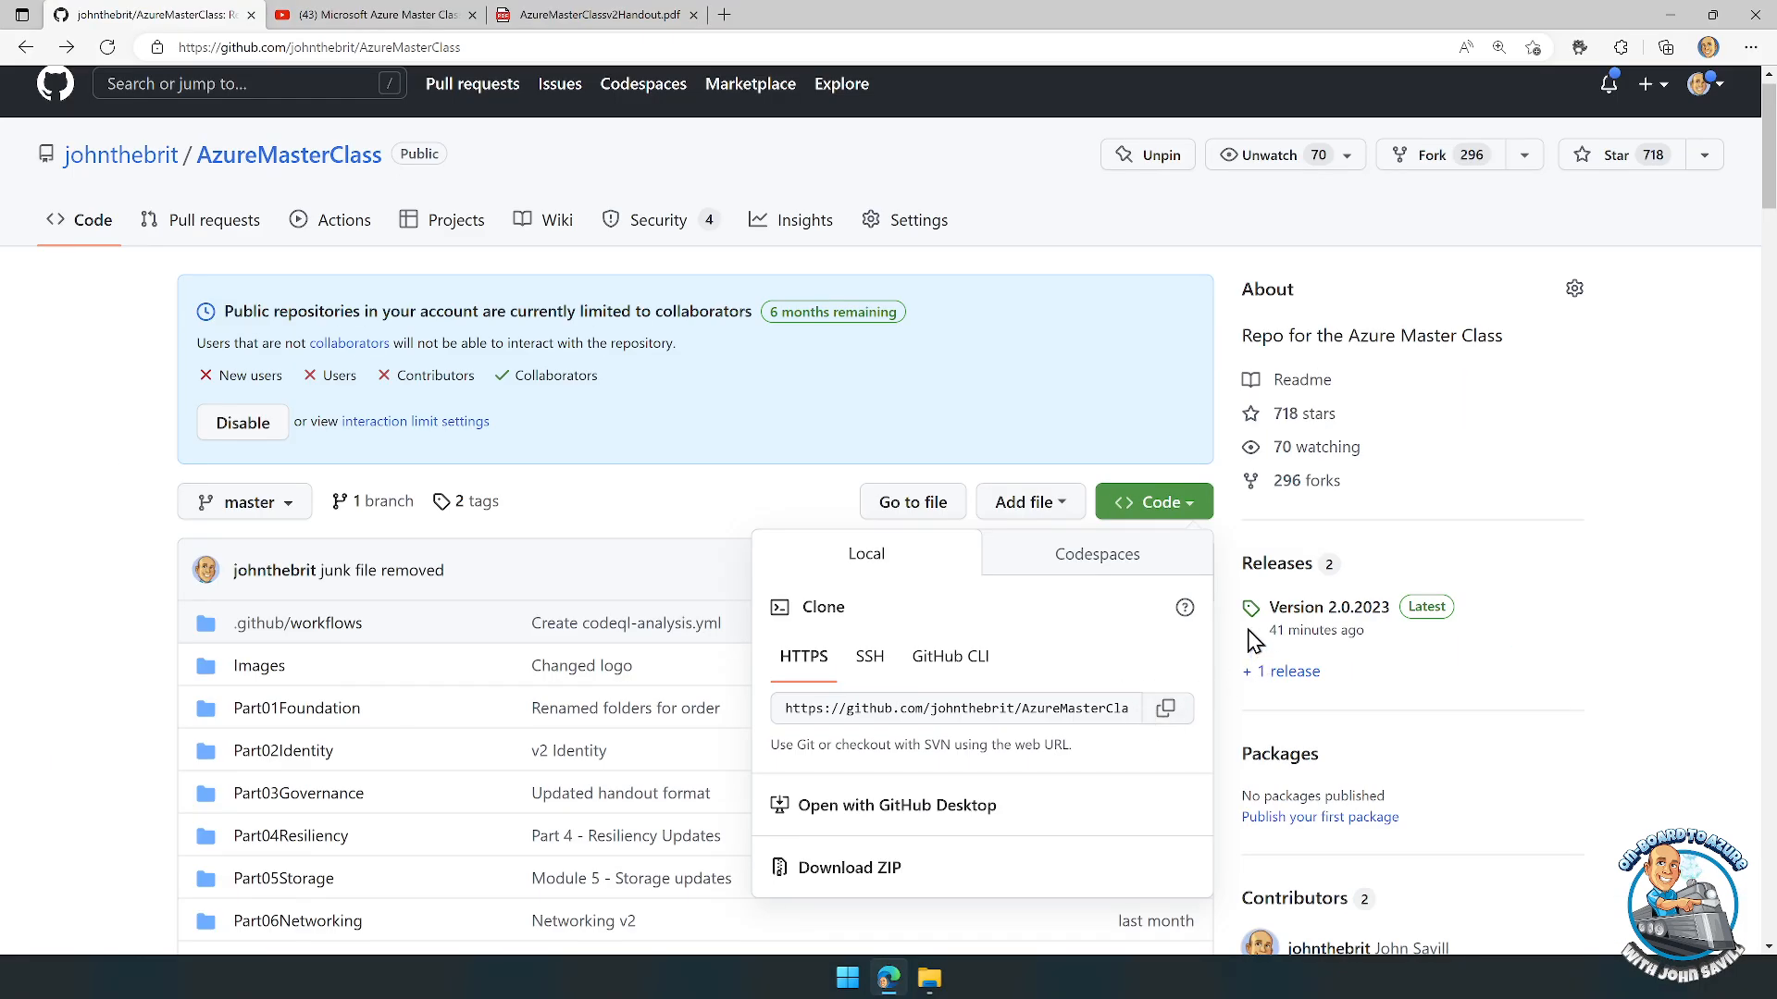
mouse_move(1308, 581)
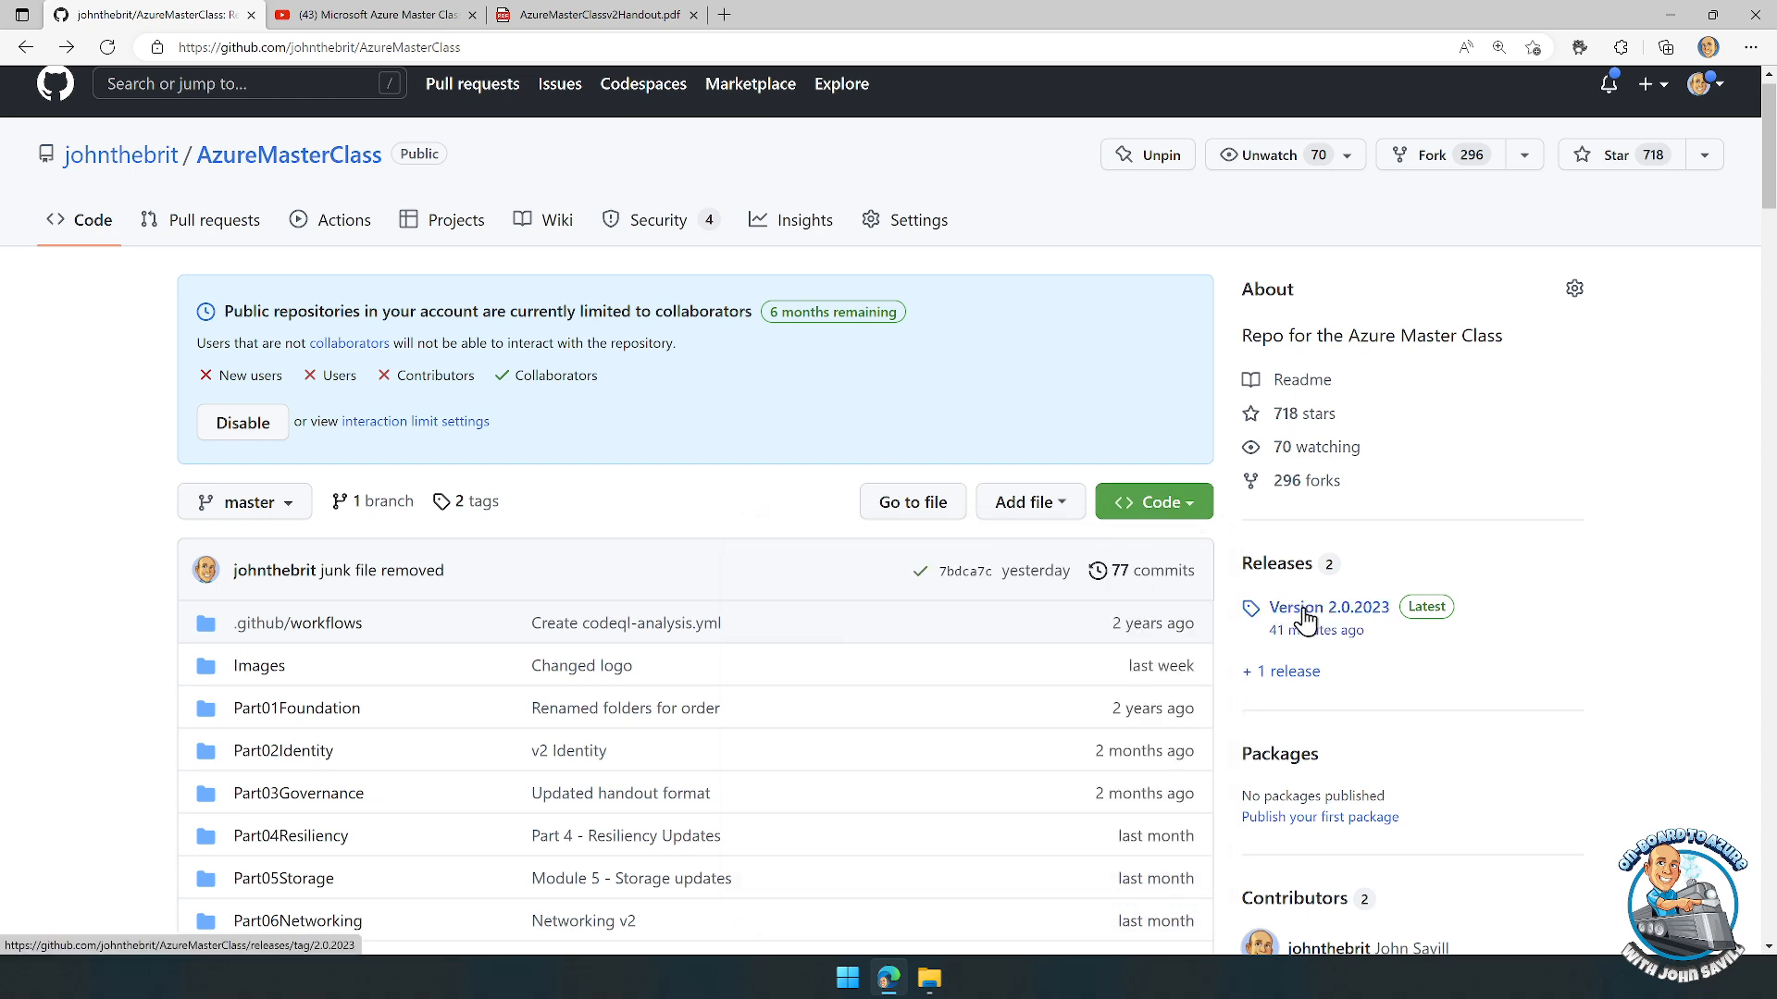
Step: View the Version 2.0.2023 release with its zip and tar.gz source assets, then return to the repo home
left_click(1327, 607)
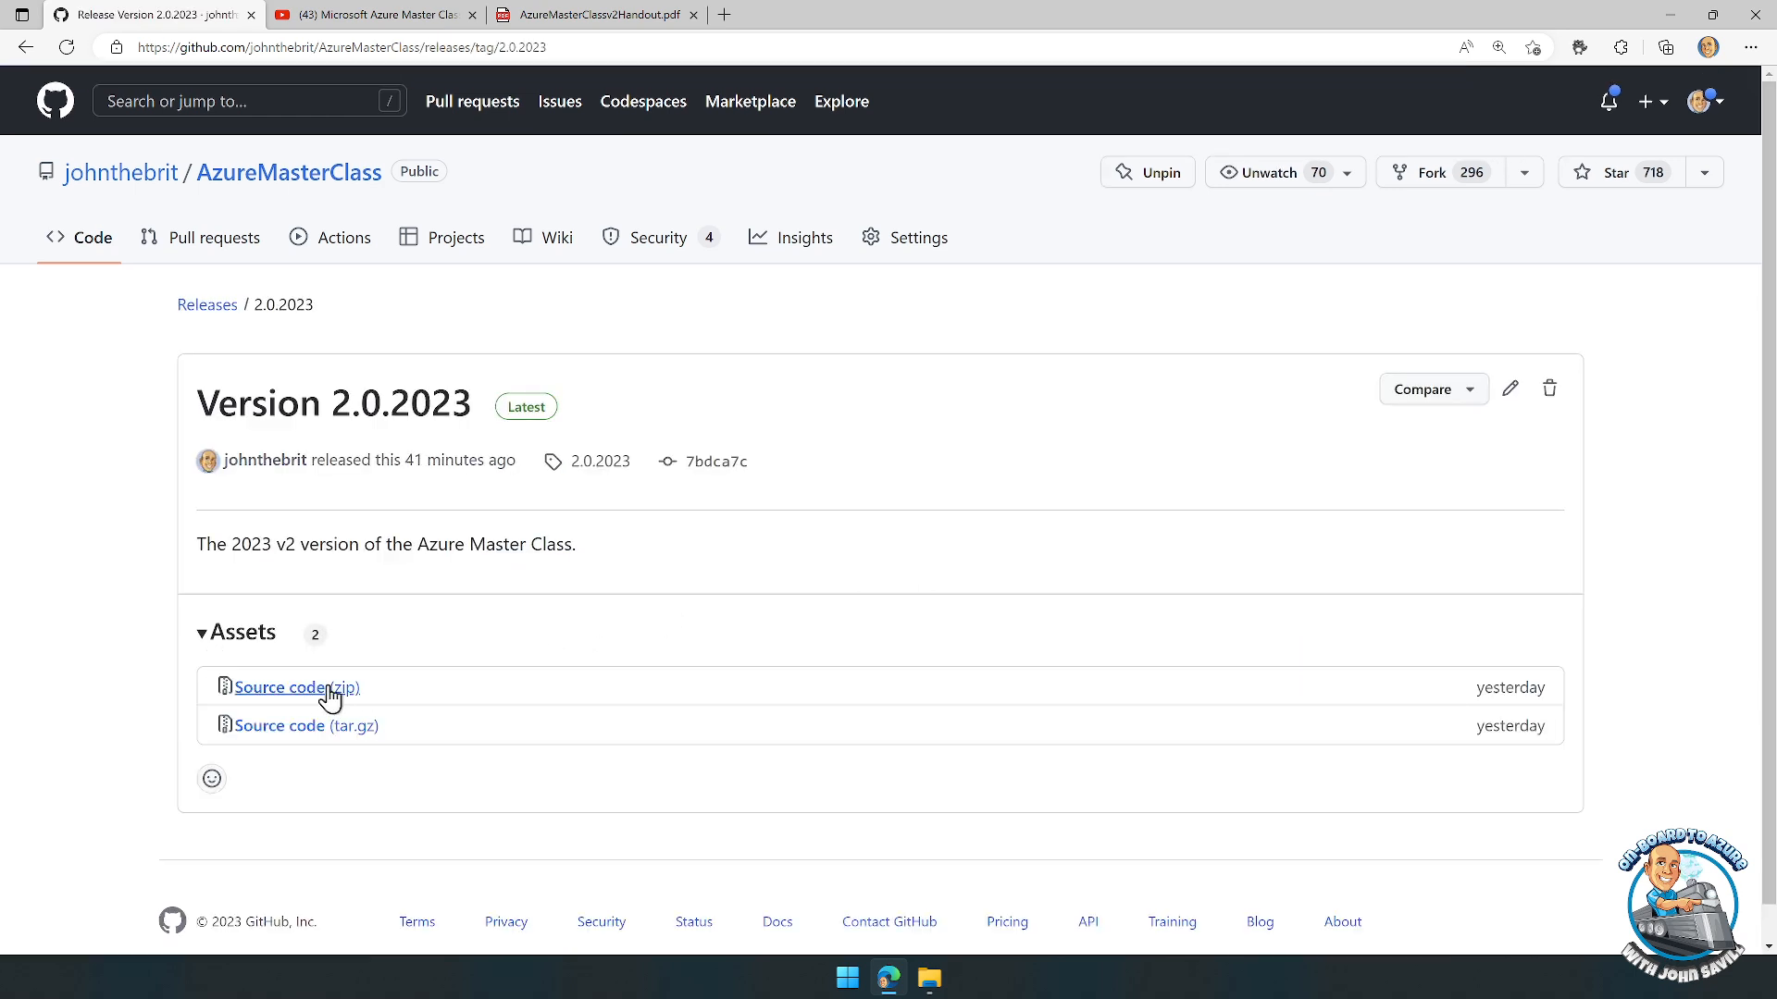
mouse_move(395, 333)
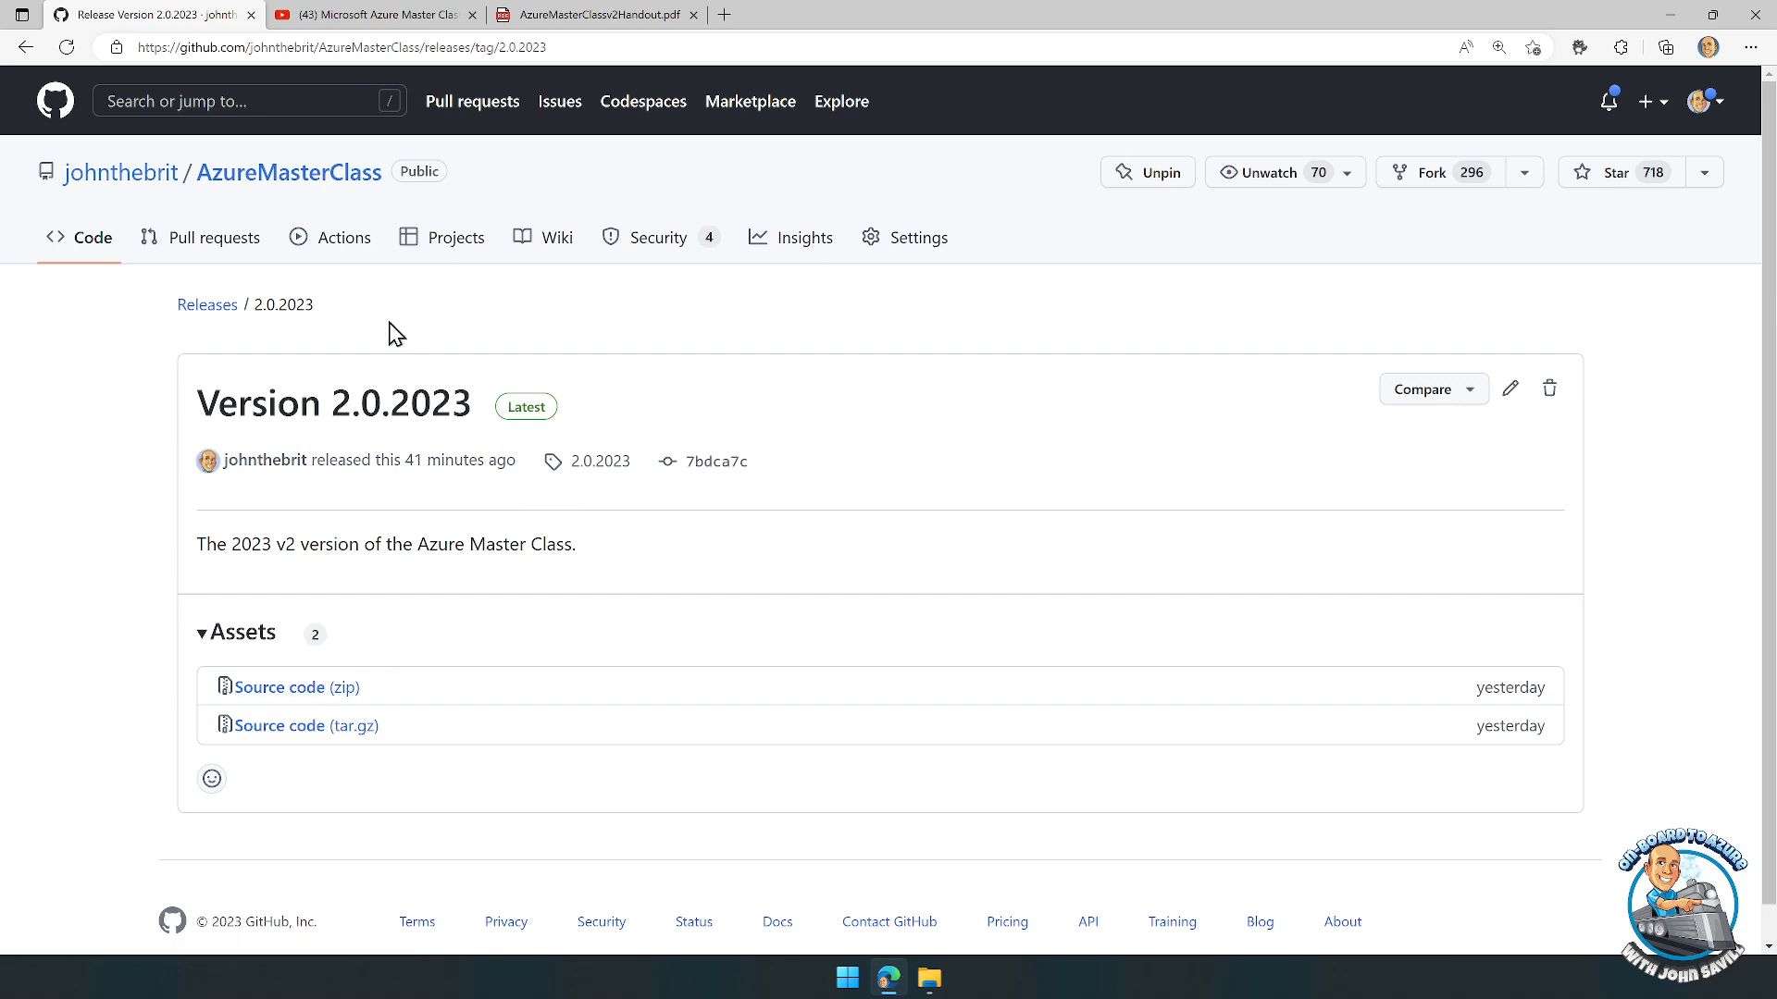
left_click(289, 173)
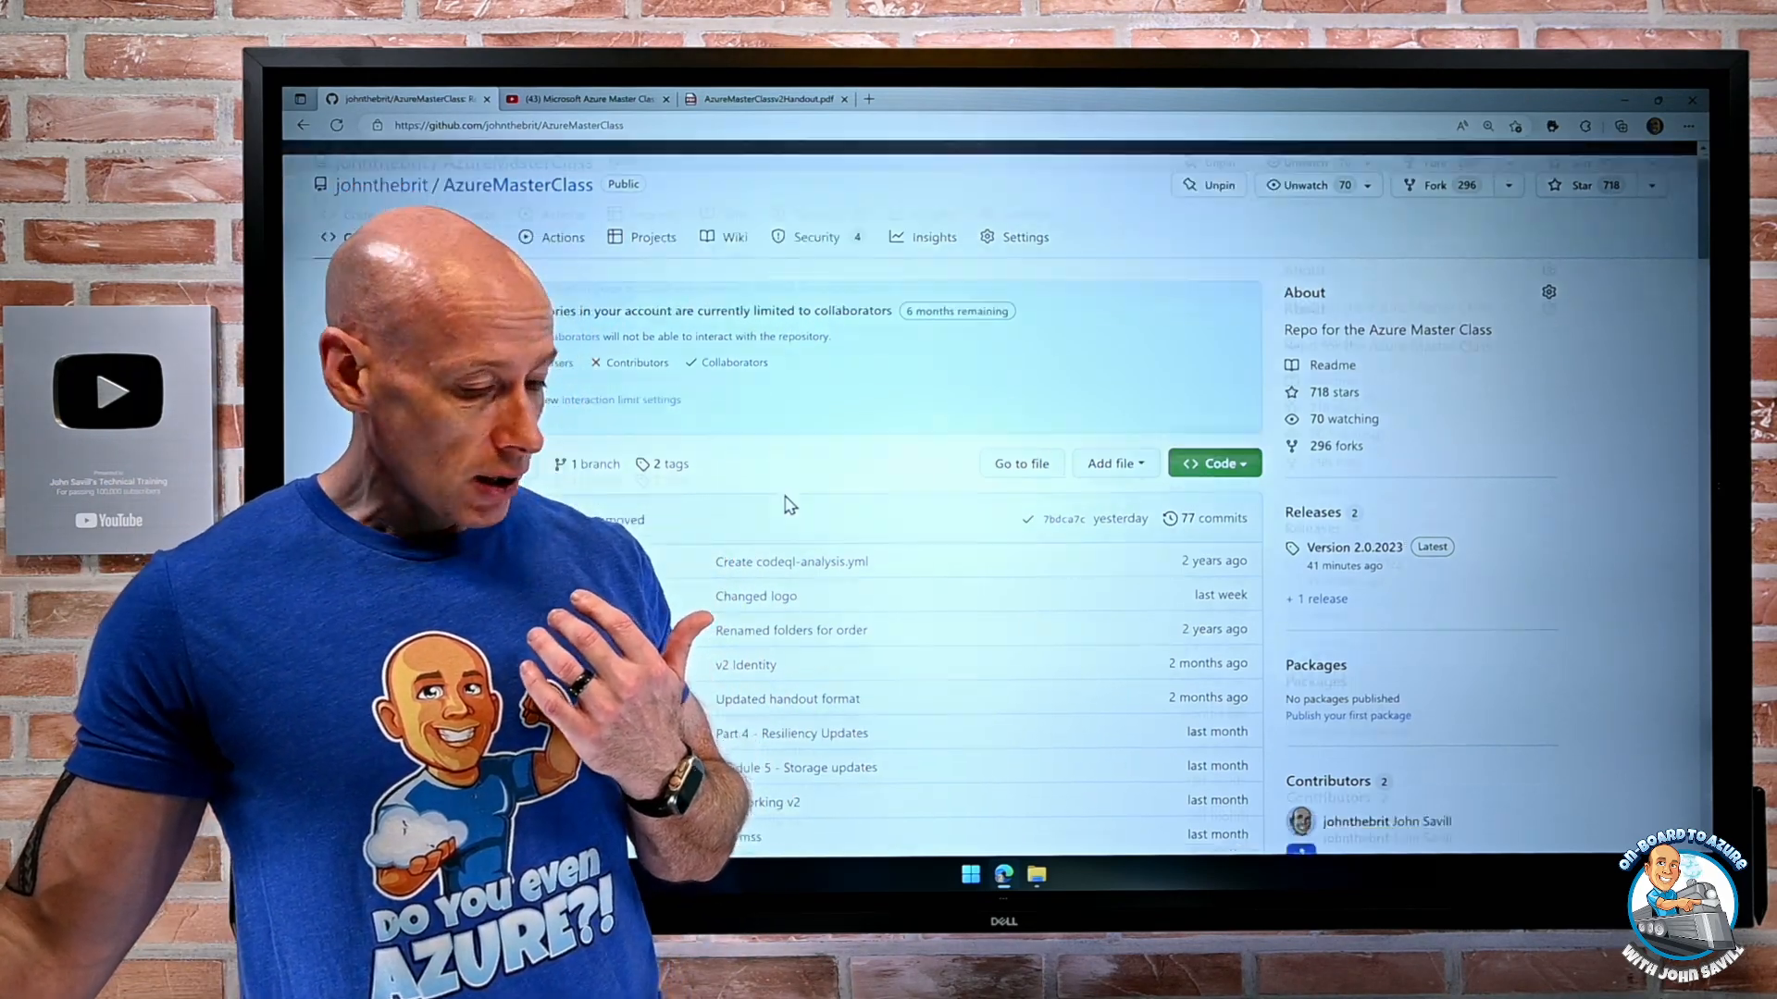
scroll("down", 3)
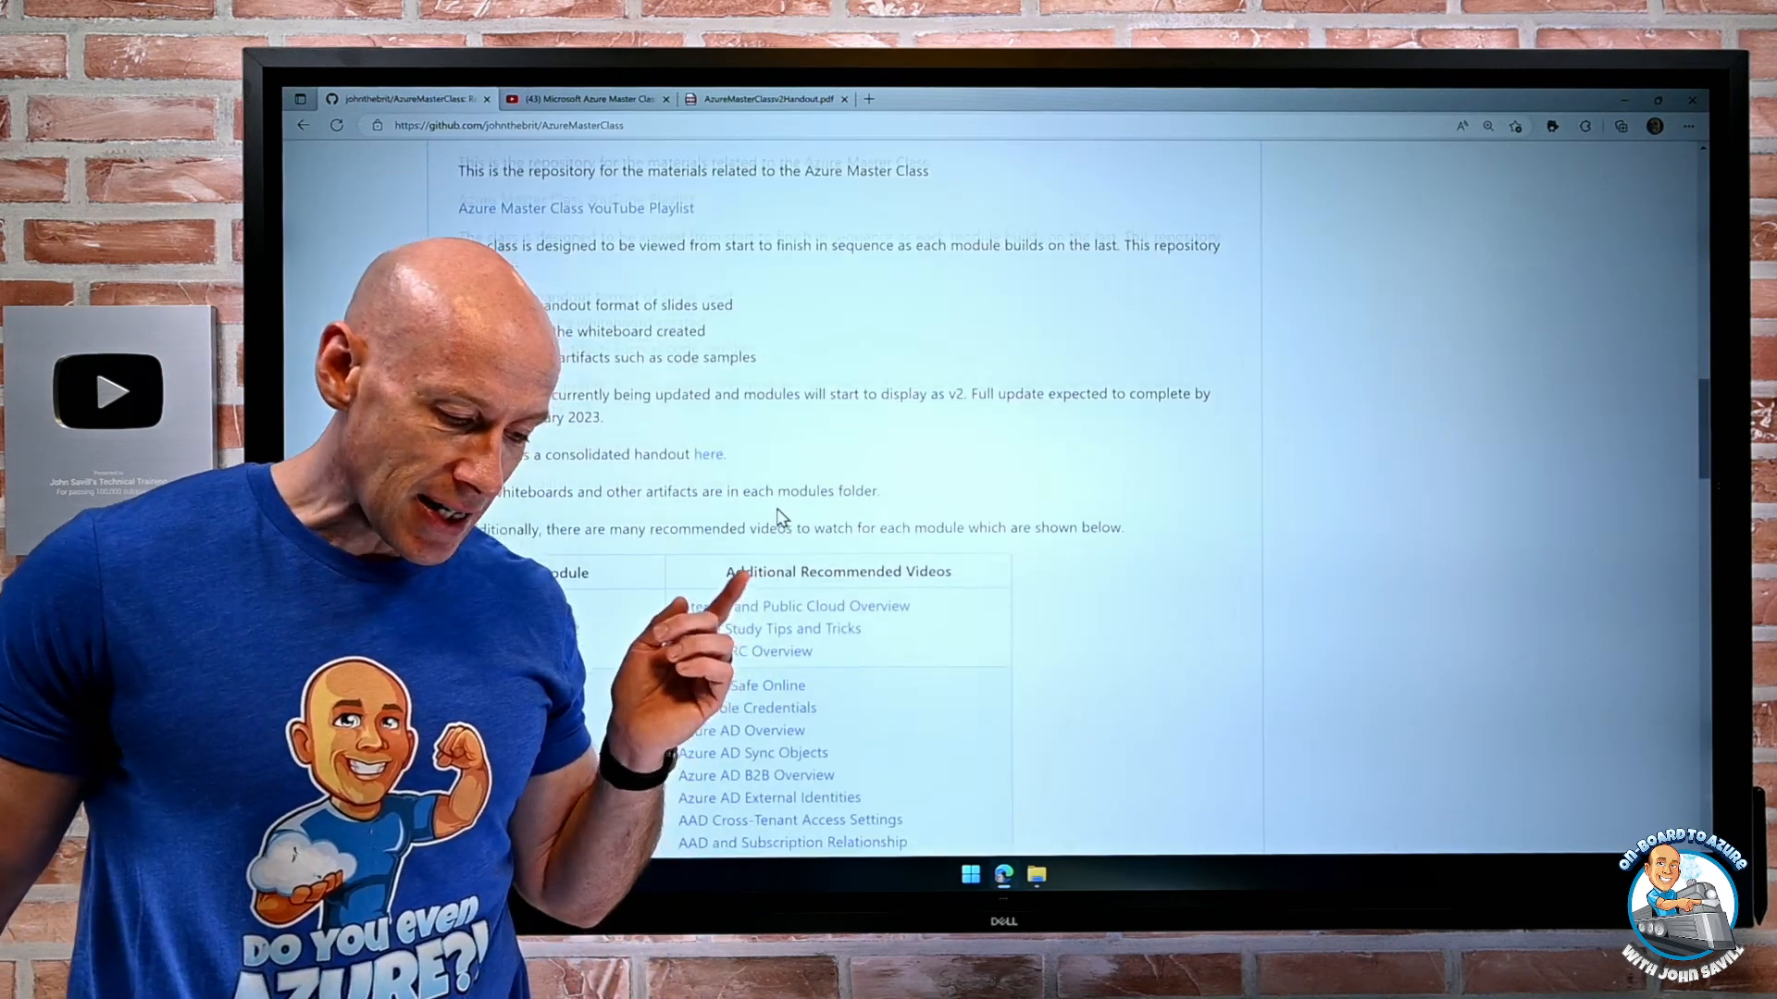
scroll("down", 3)
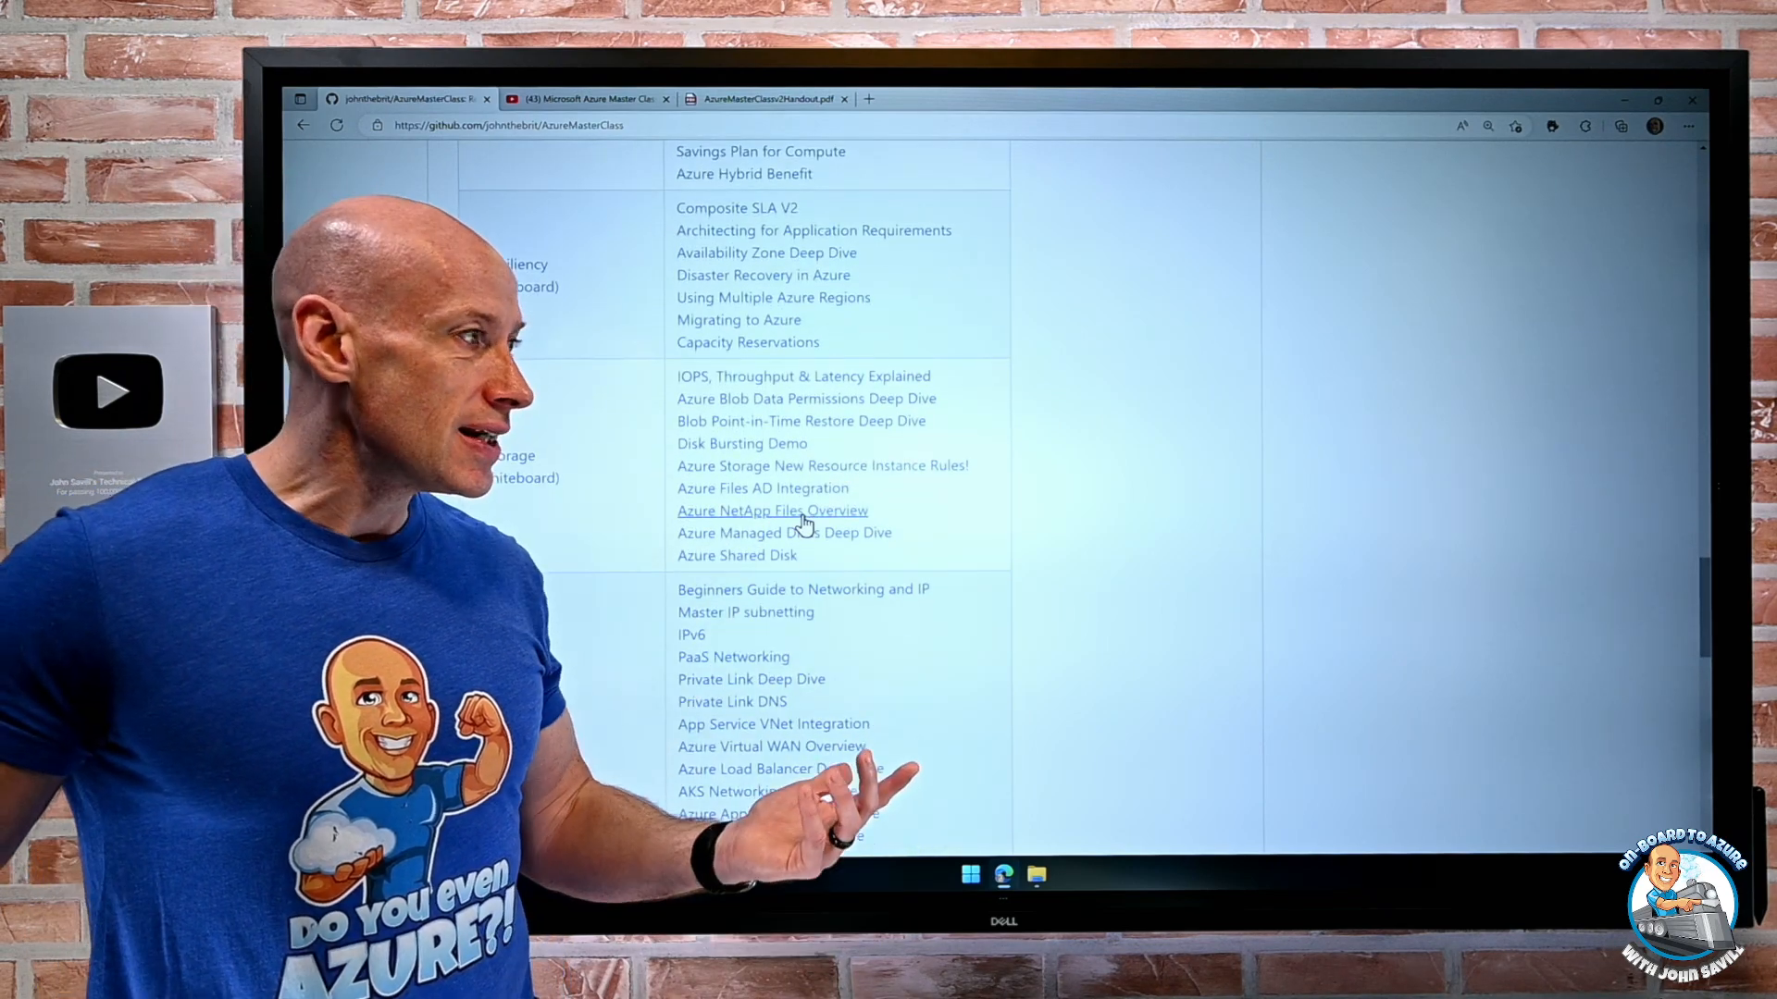
scroll("down", 3)
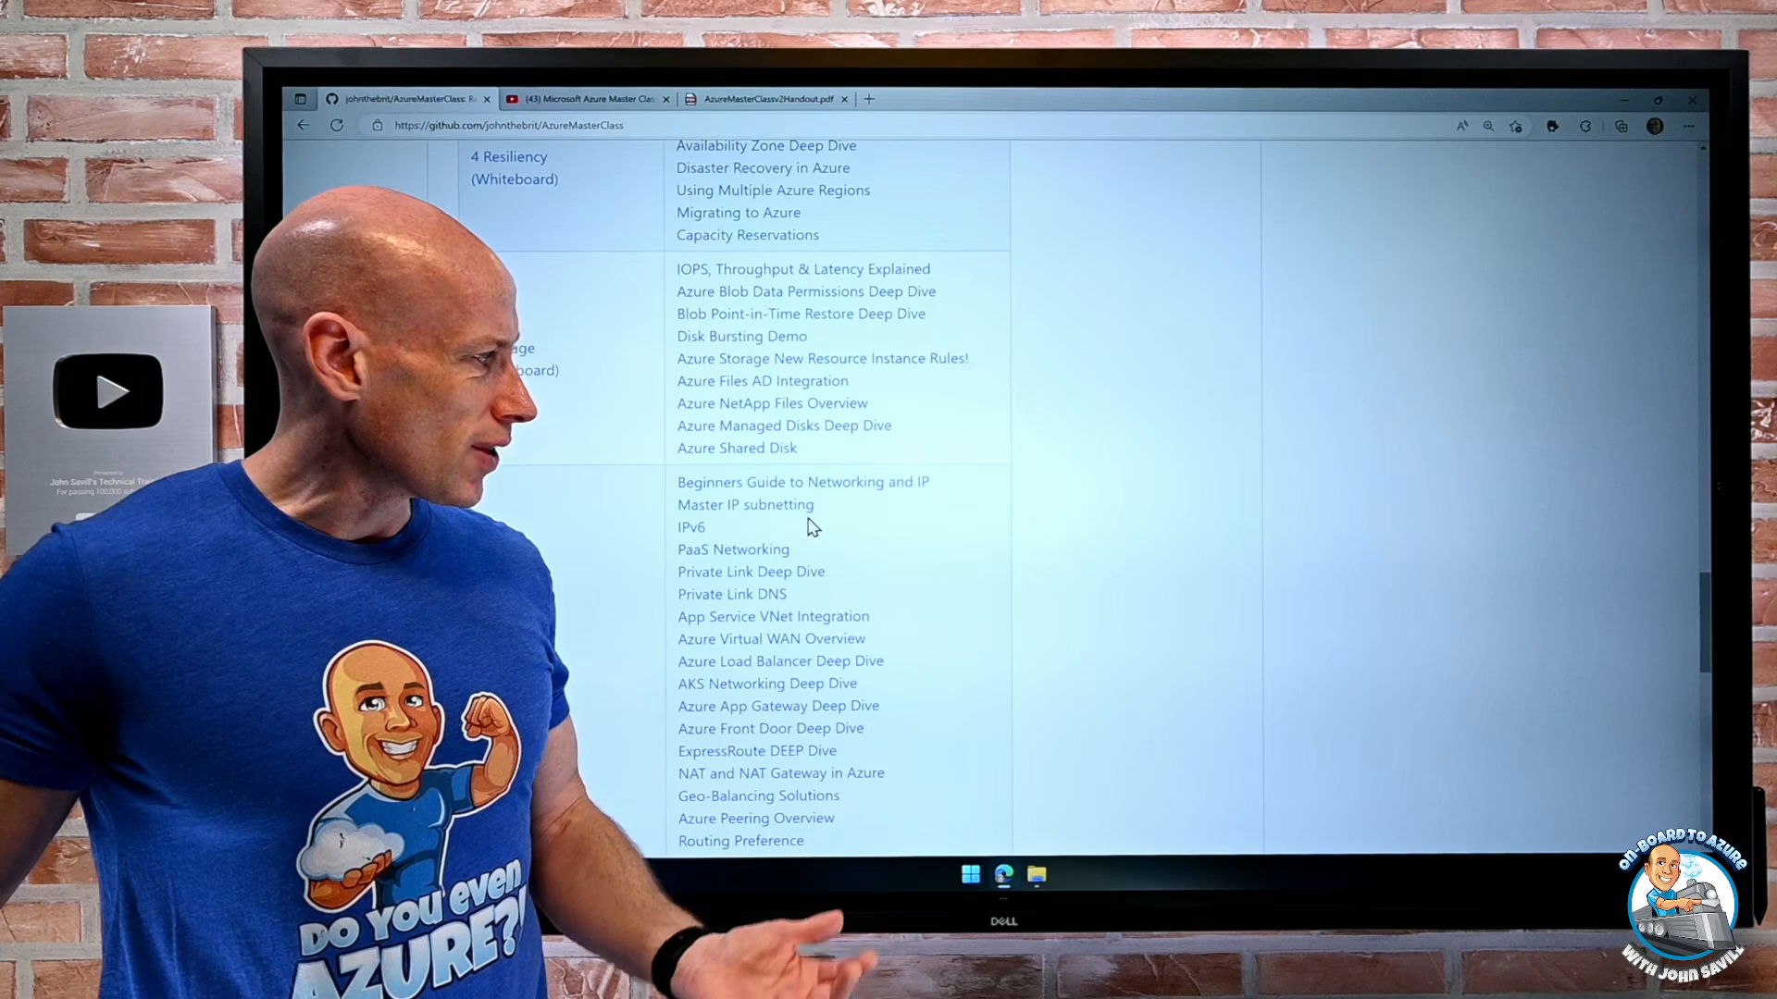